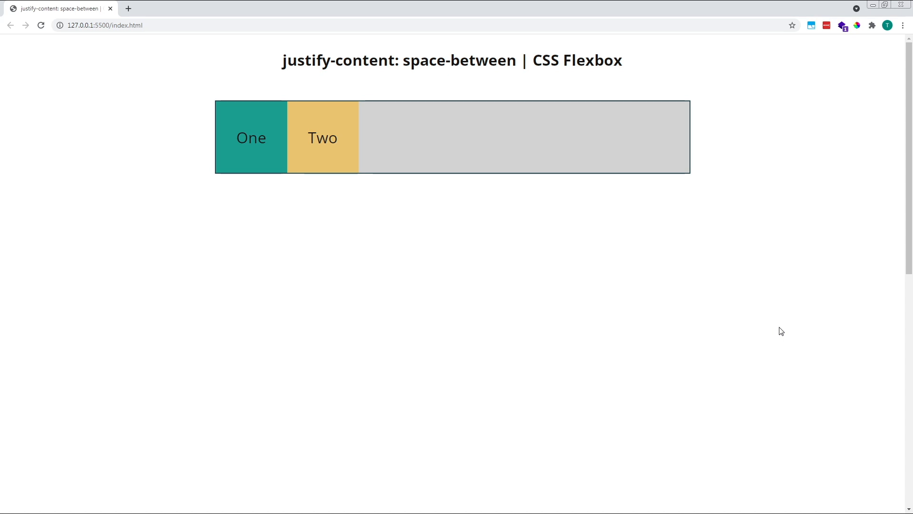
{"action": "mouse_move", "coordinate": [726, 338]}
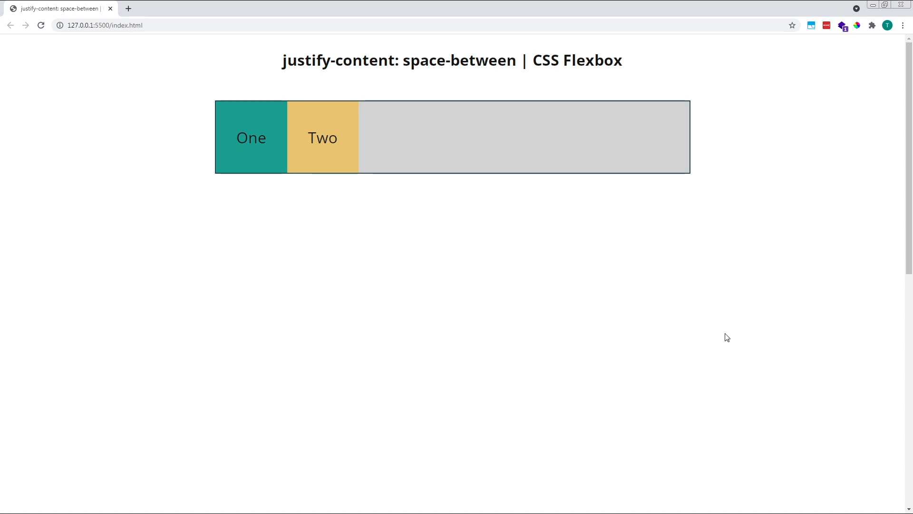
{"action": "mouse_move", "coordinate": [692, 238]}
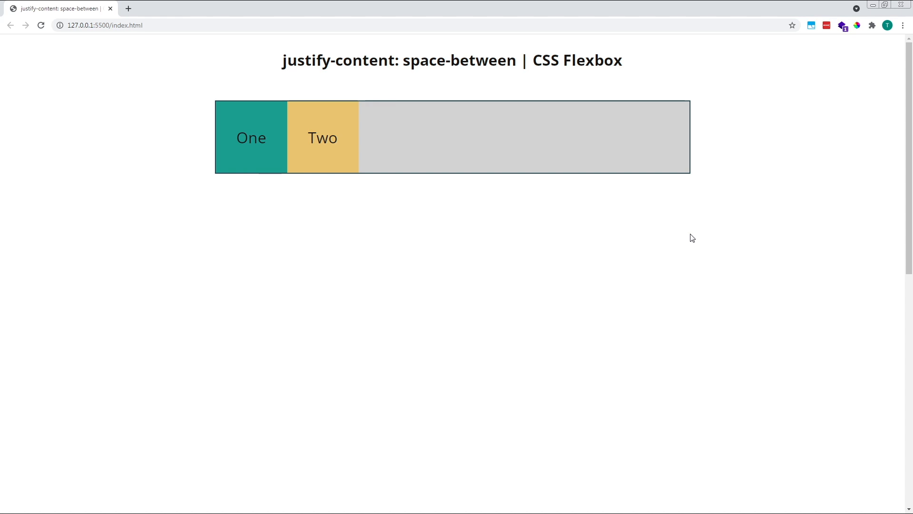
{"action": "mouse_move", "coordinate": [169, 136]}
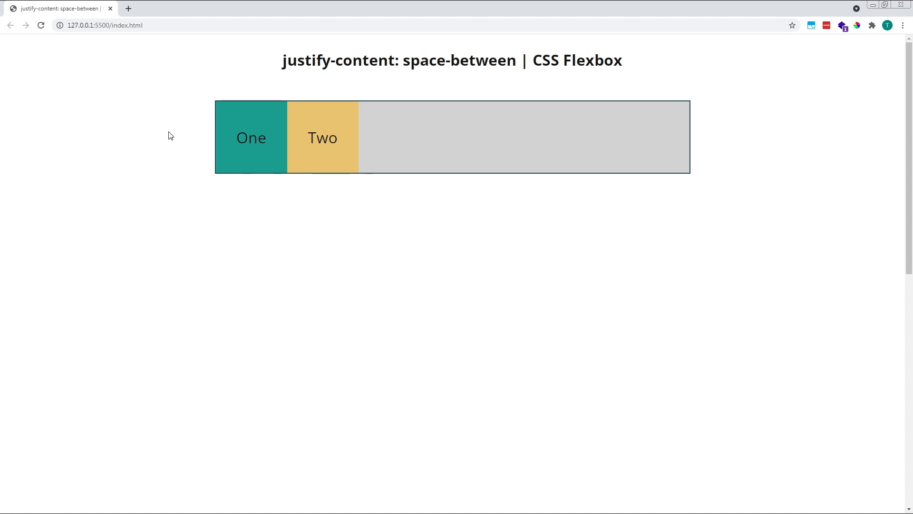
{"action": "mouse_move", "coordinate": [192, 137]}
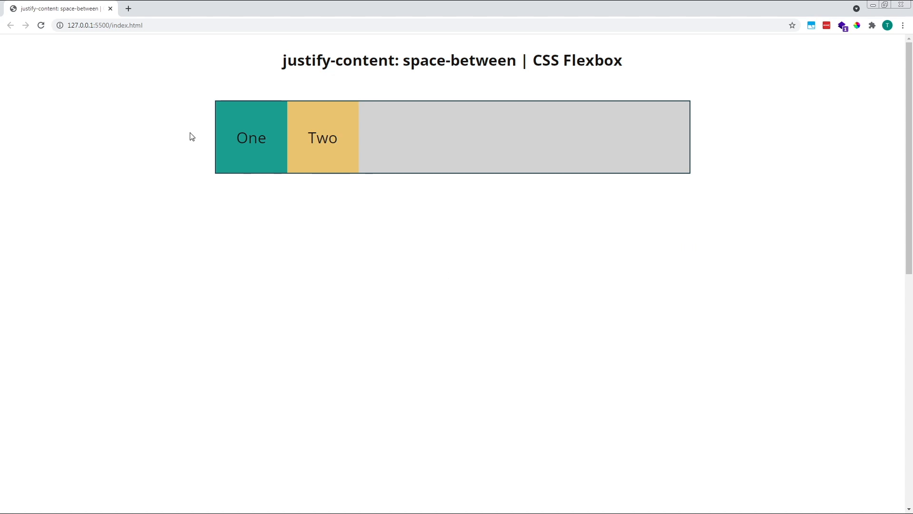
{"action": "mouse_move", "coordinate": [719, 139]}
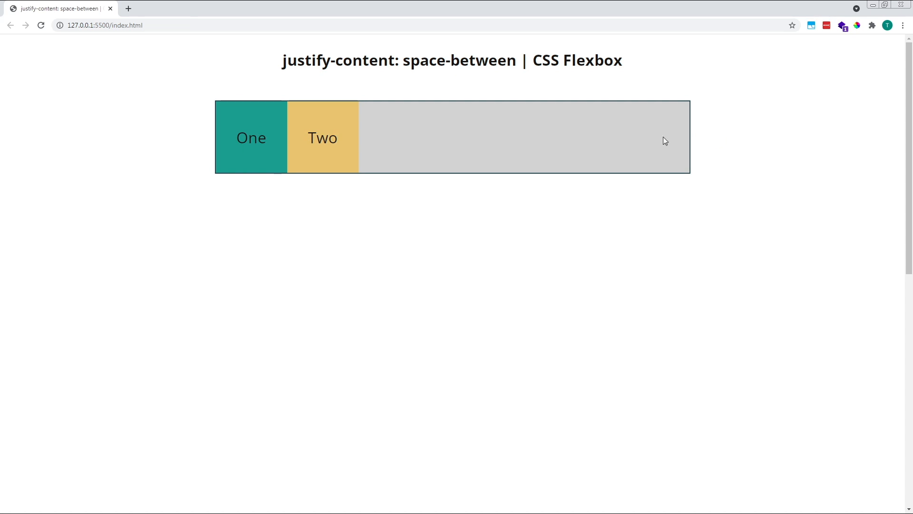
{"action": "mouse_move", "coordinate": [441, 110]}
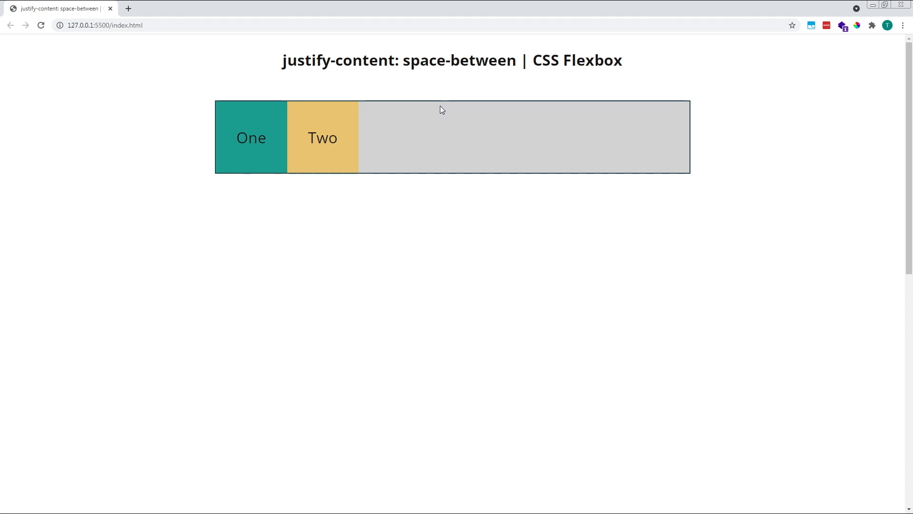
{"action": "mouse_move", "coordinate": [439, 426]}
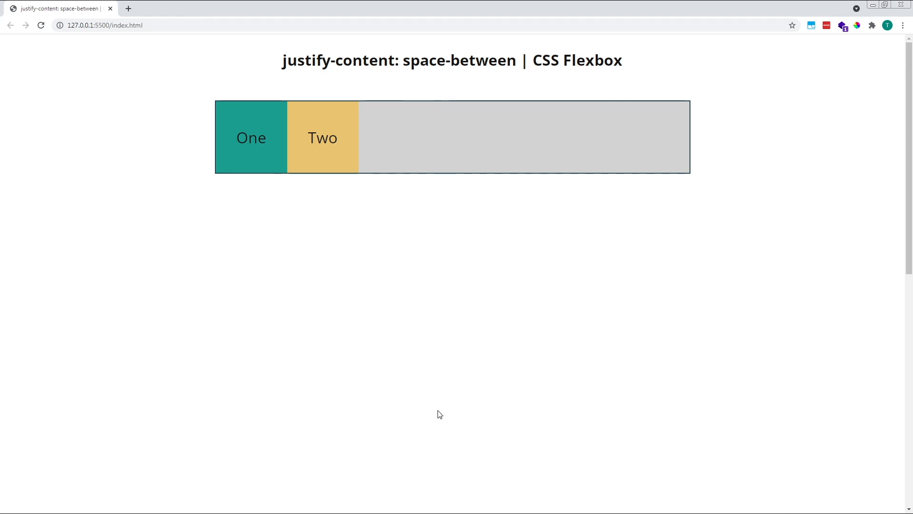
{"action": "mouse_move", "coordinate": [445, 117]}
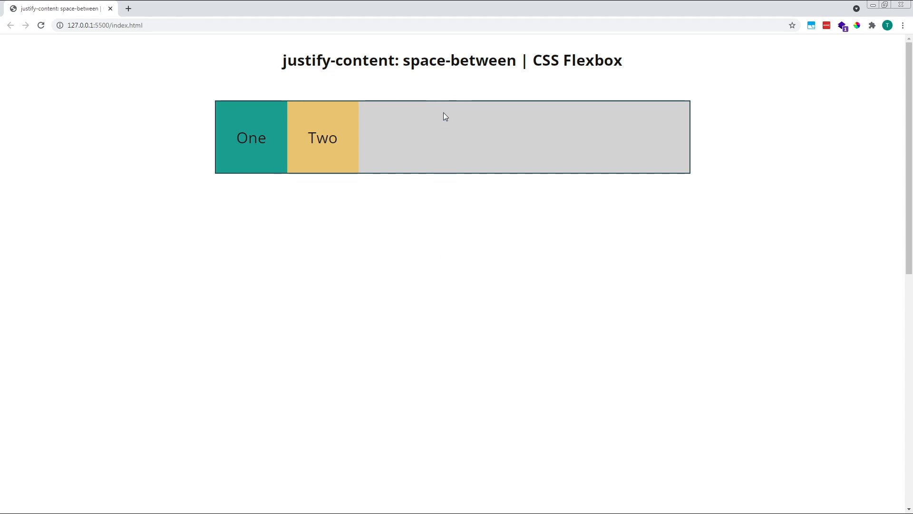
{"action": "mouse_move", "coordinate": [588, 235]}
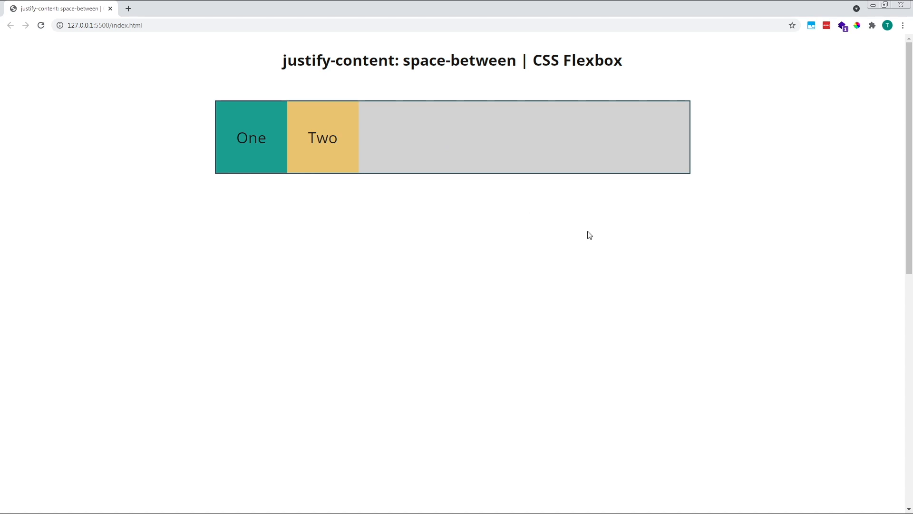
{"action": "mouse_move", "coordinate": [283, 207]}
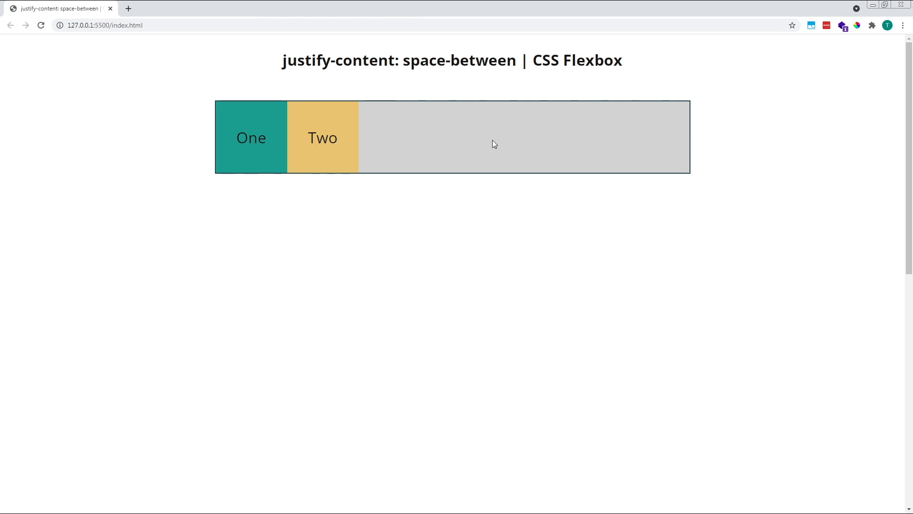
{"action": "mouse_move", "coordinate": [441, 402]}
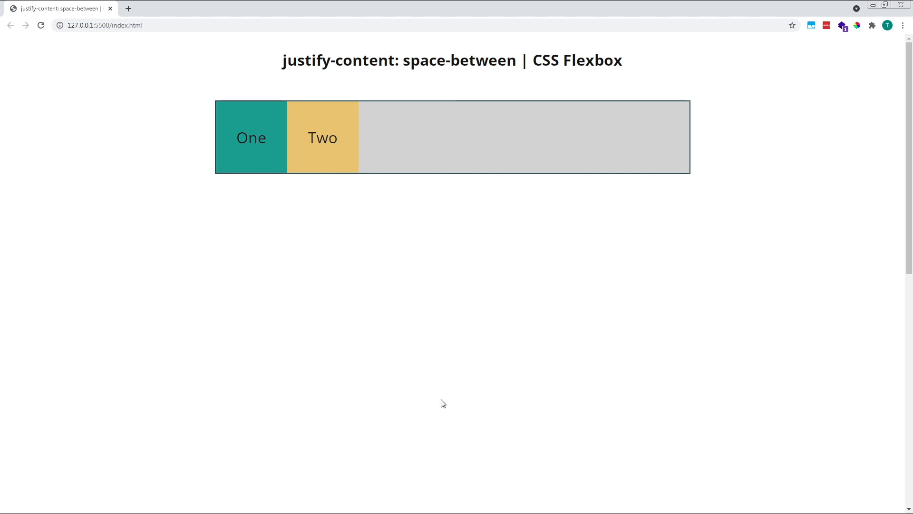
{"action": "mouse_move", "coordinate": [459, 289]}
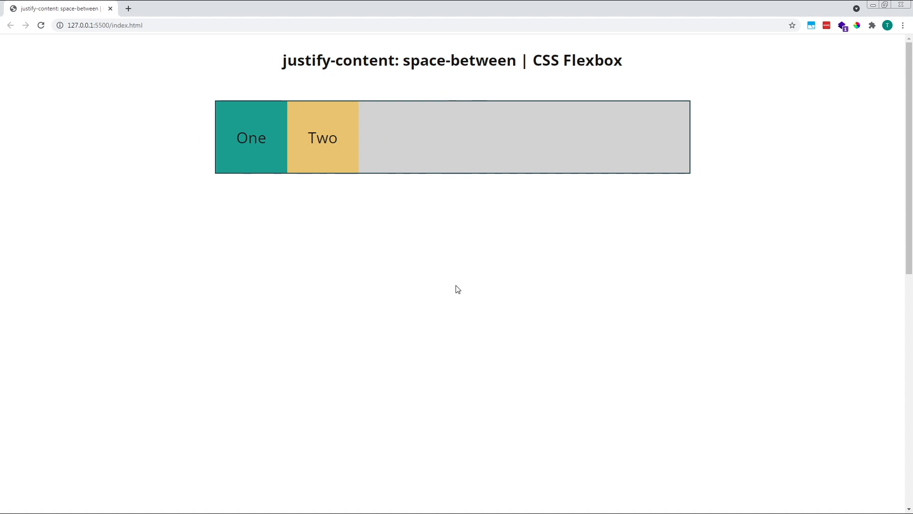
{"action": "mouse_move", "coordinate": [635, 220]}
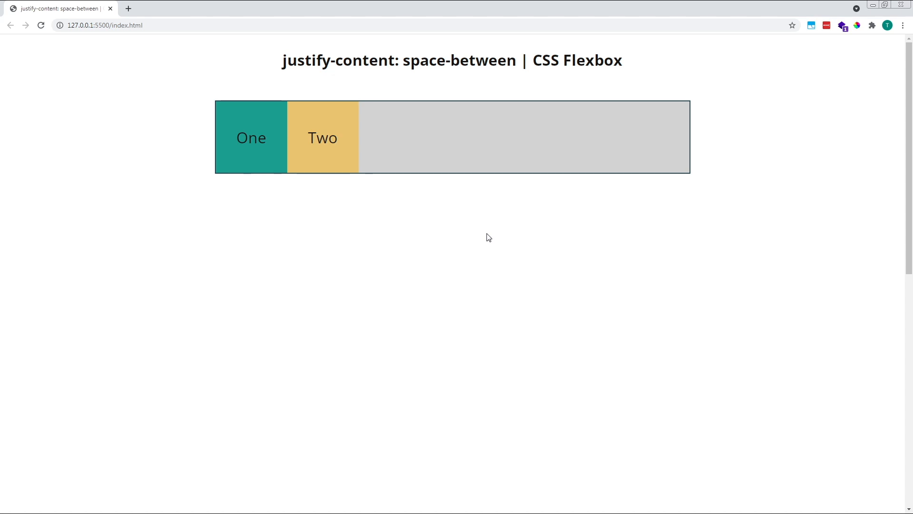
{"action": "mouse_move", "coordinate": [512, 200]}
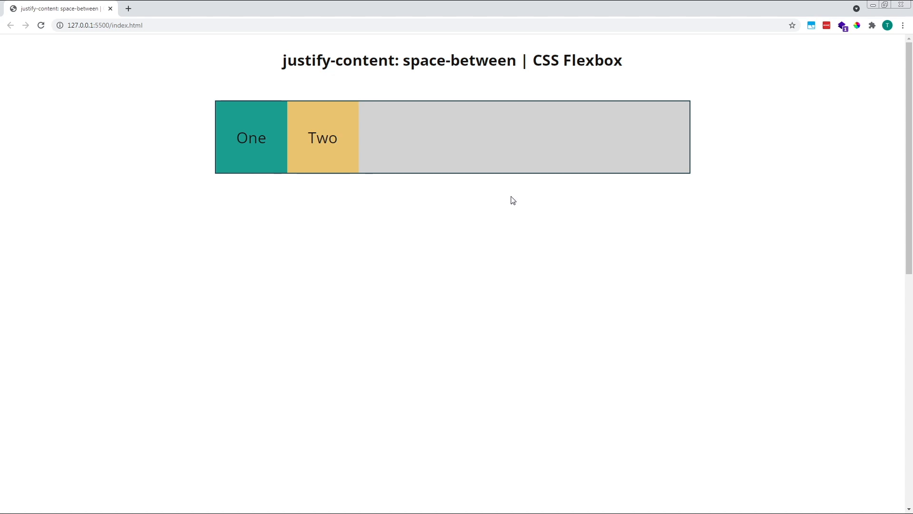
{"action": "mouse_move", "coordinate": [379, 153]}
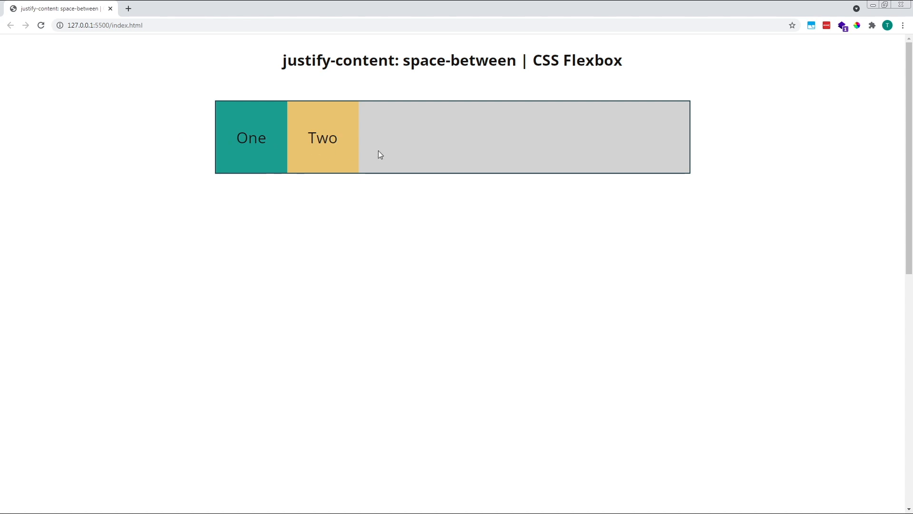
{"action": "mouse_move", "coordinate": [371, 157]}
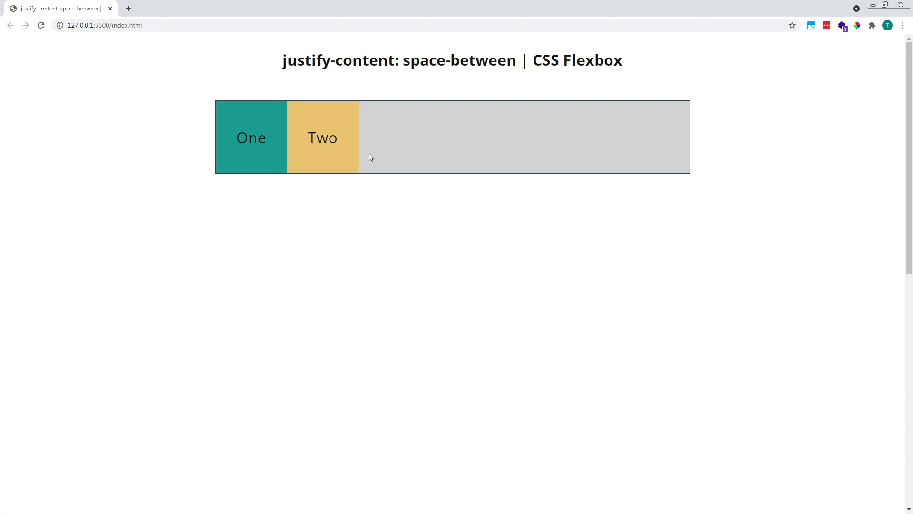
{"action": "mouse_move", "coordinate": [201, 151]}
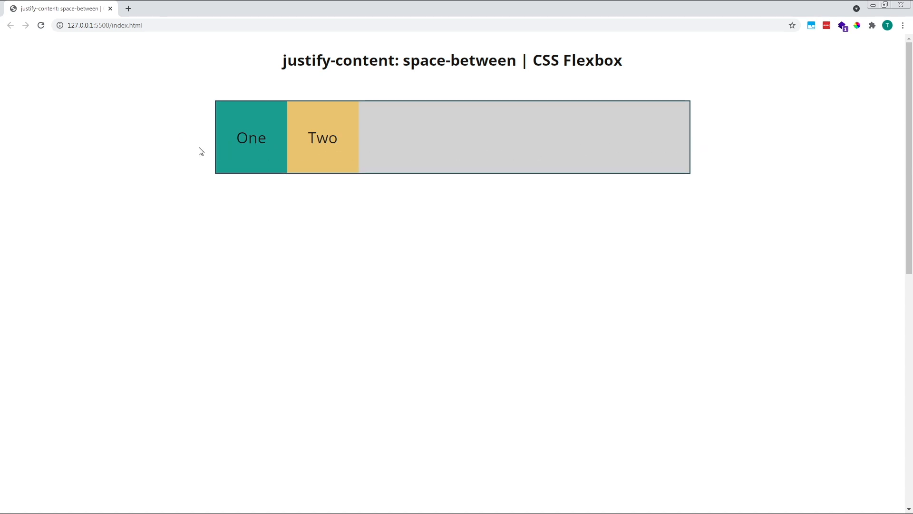
{"action": "mouse_move", "coordinate": [267, 186]}
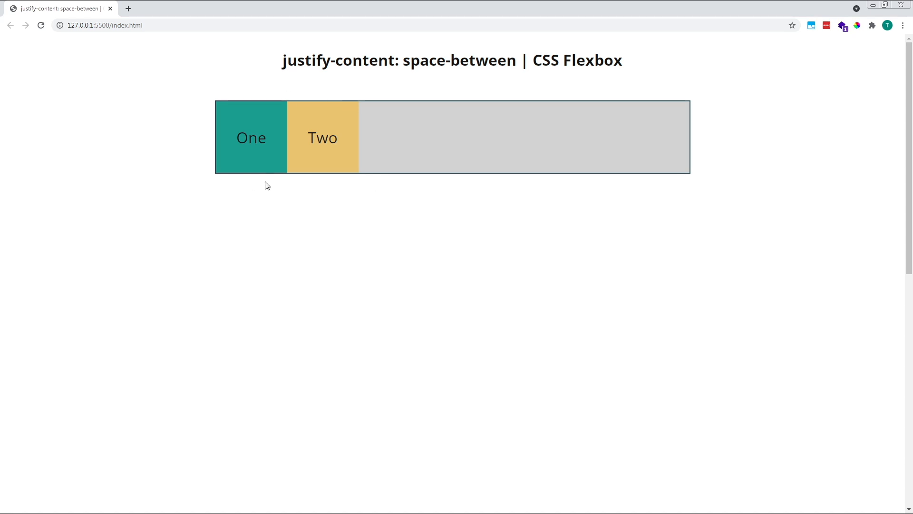
{"action": "mouse_move", "coordinate": [323, 184]}
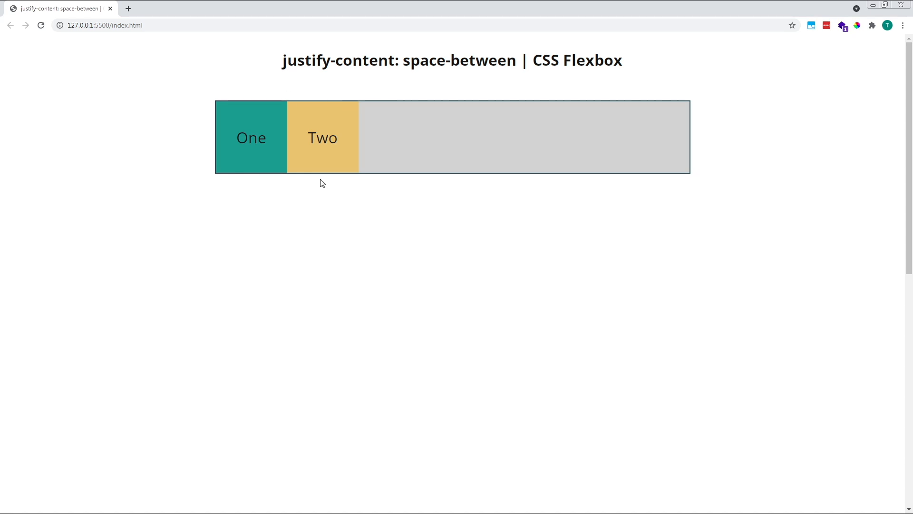
{"action": "mouse_move", "coordinate": [310, 189]}
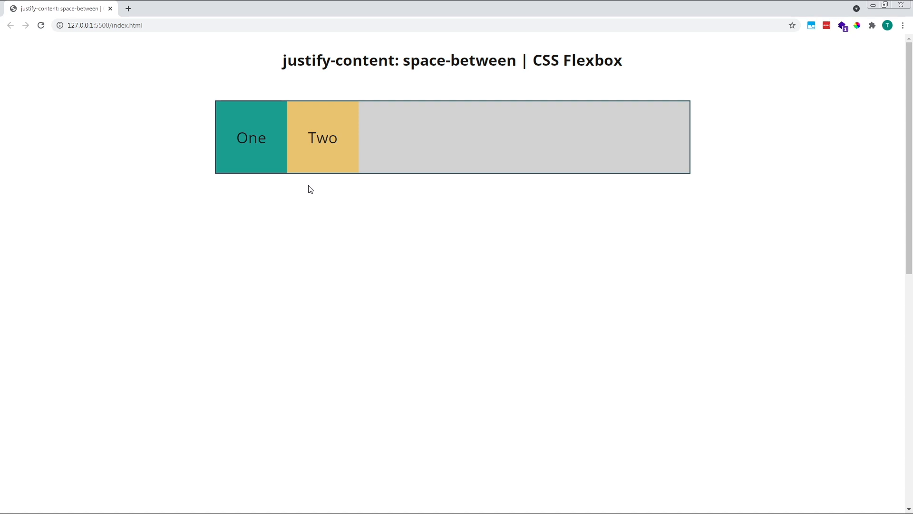
{"action": "mouse_move", "coordinate": [376, 206]}
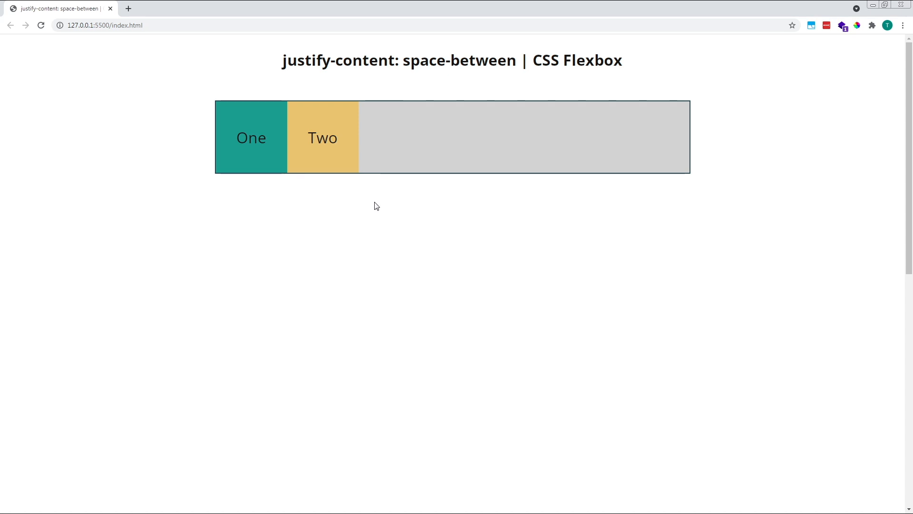
{"action": "mouse_move", "coordinate": [616, 159]}
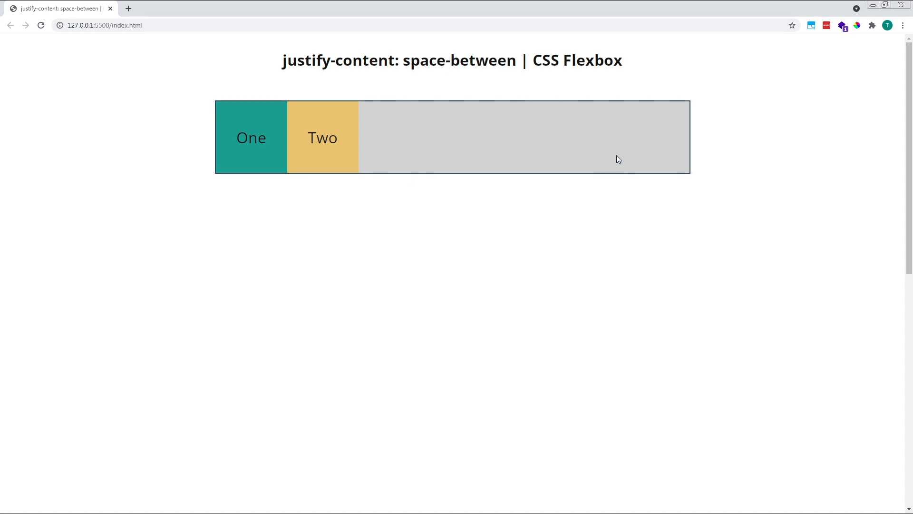
{"action": "mouse_move", "coordinate": [370, 138]}
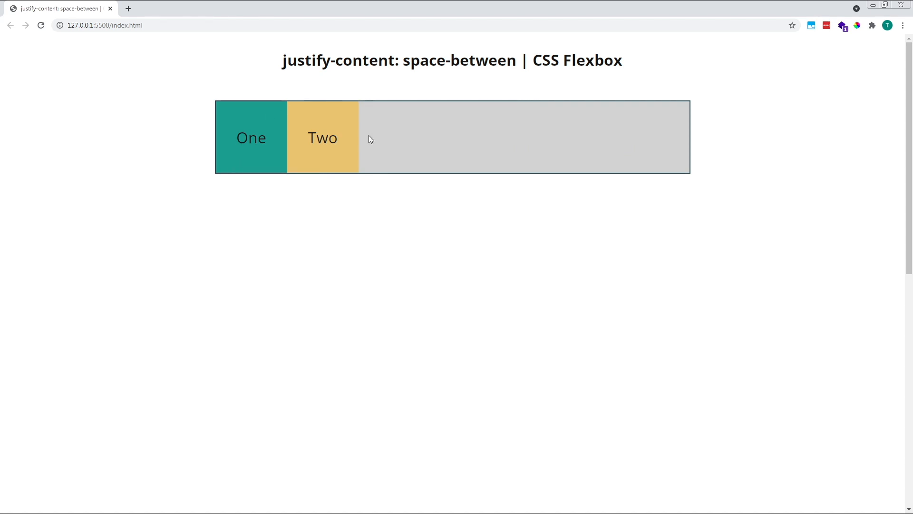
{"action": "mouse_move", "coordinate": [663, 142]}
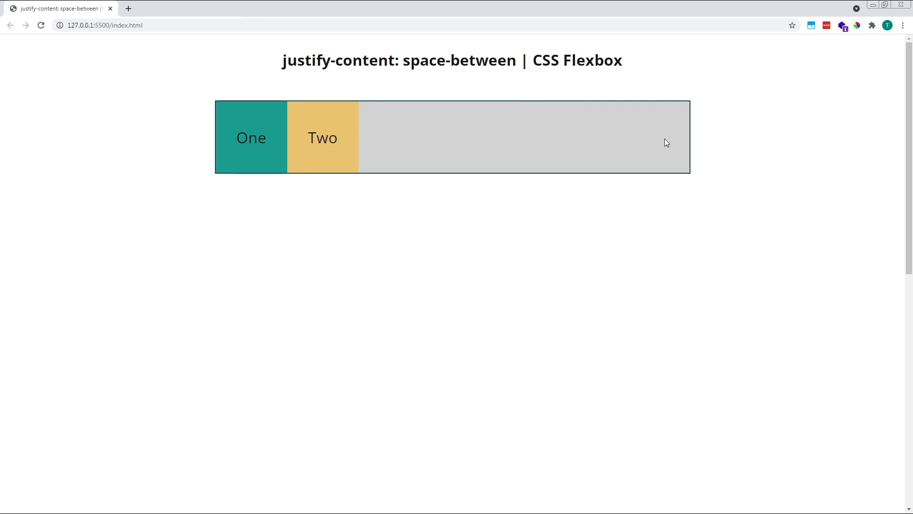
{"action": "mouse_move", "coordinate": [721, 183]}
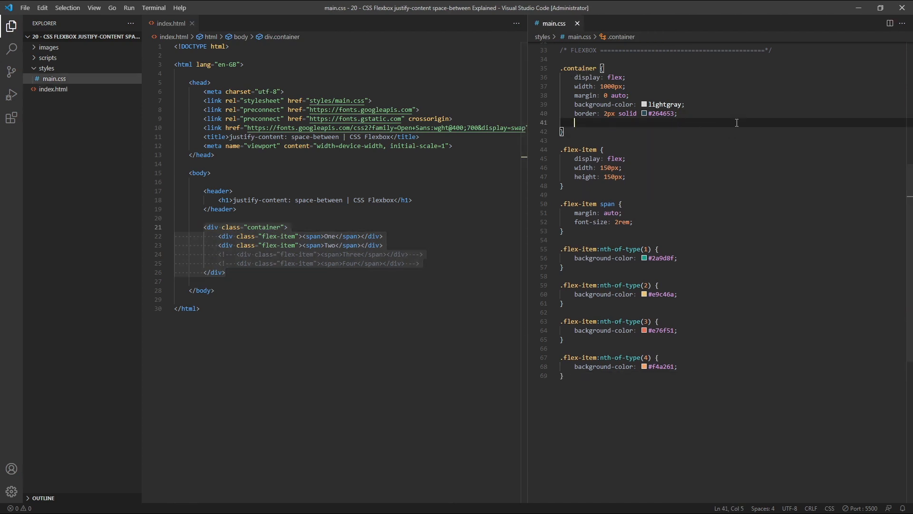
Type 'justify-content:' in .container after the border line, using autocomplete.
{"action": "type", "text": "ju"}
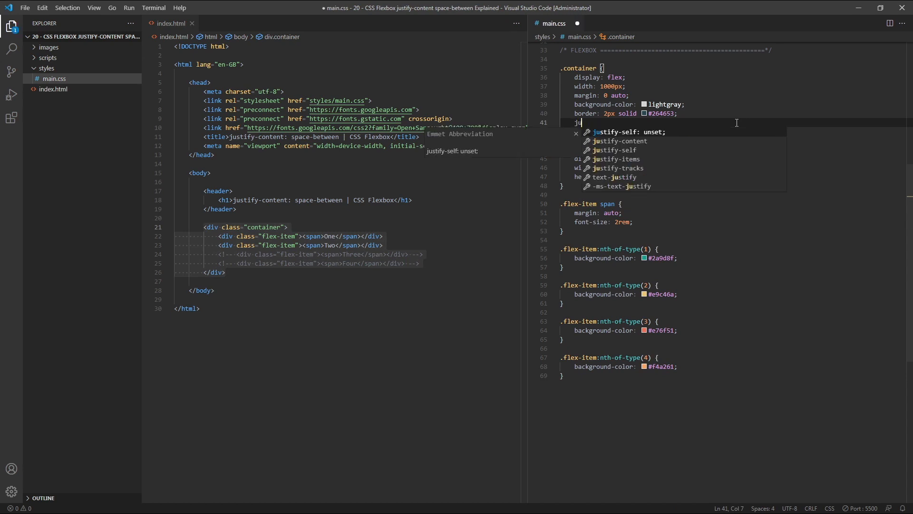
{"action": "type", "text": "ustify-content:"}
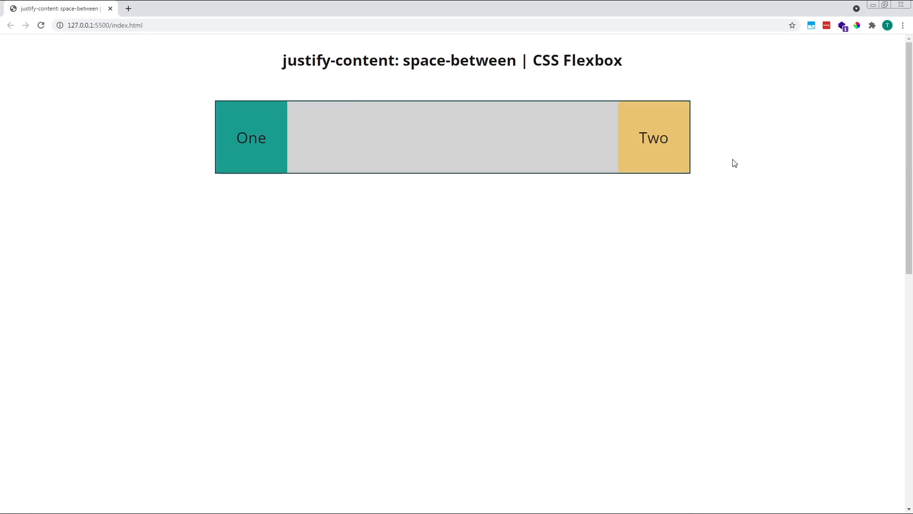
{"action": "mouse_move", "coordinate": [607, 213]}
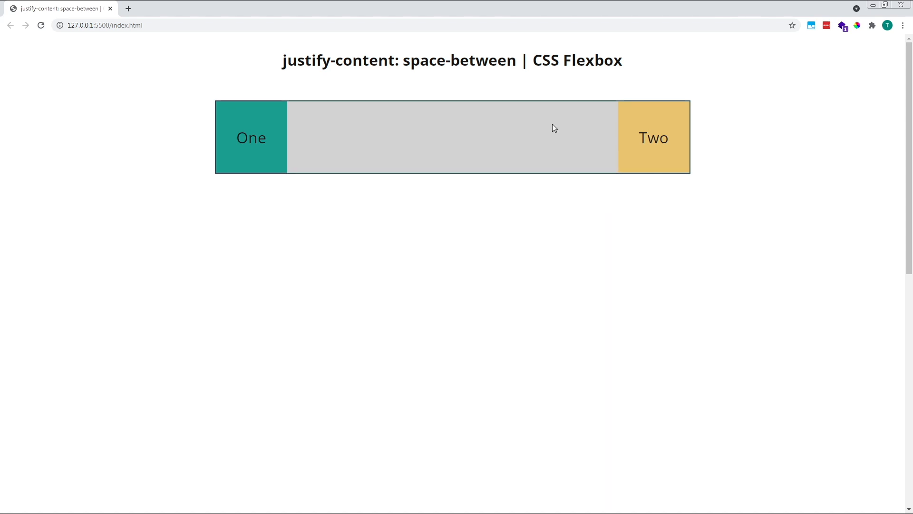
{"action": "mouse_move", "coordinate": [611, 170]}
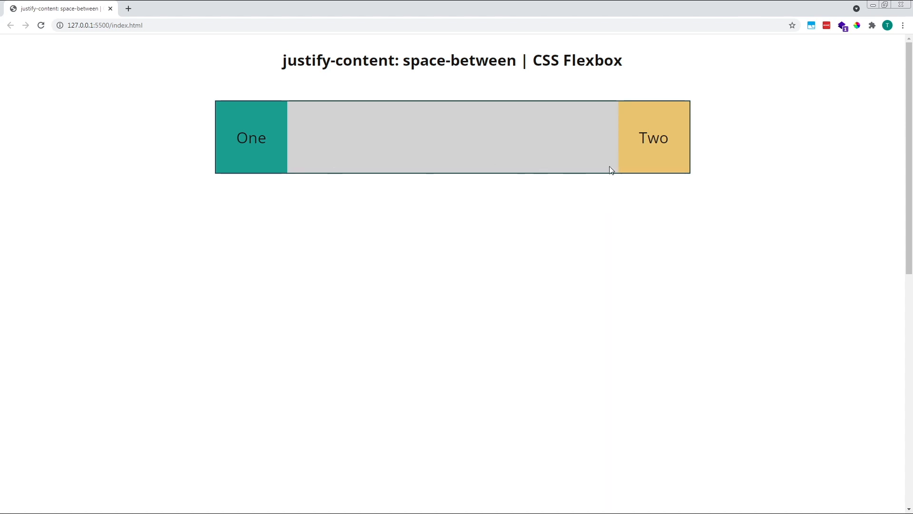
{"action": "mouse_move", "coordinate": [594, 209]}
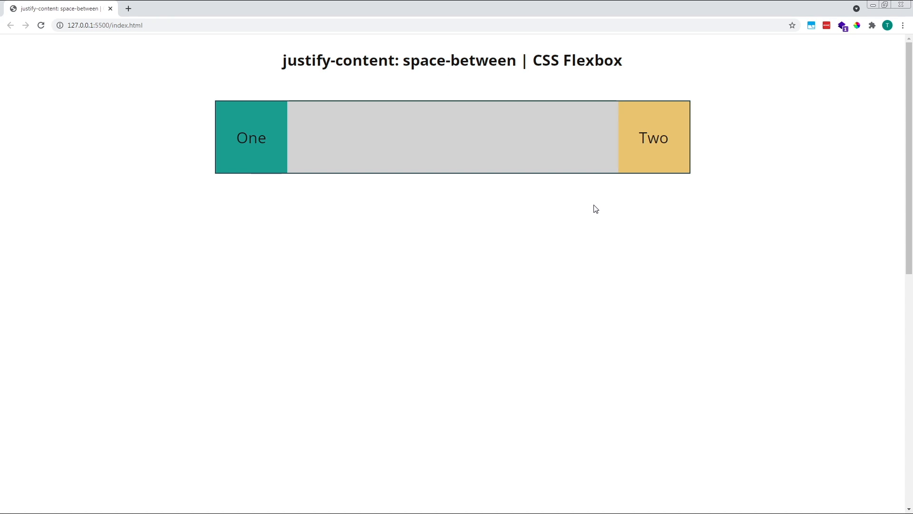
{"action": "mouse_move", "coordinate": [293, 191]}
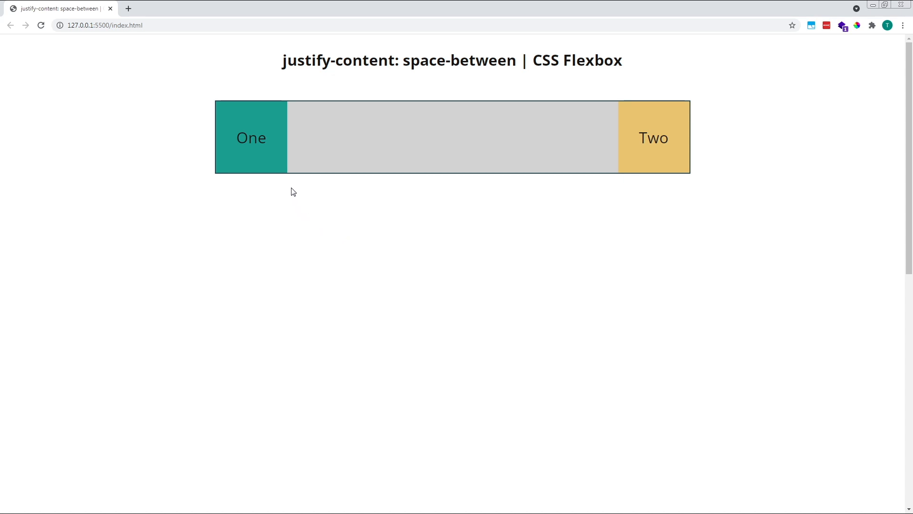
{"action": "mouse_move", "coordinate": [226, 157]}
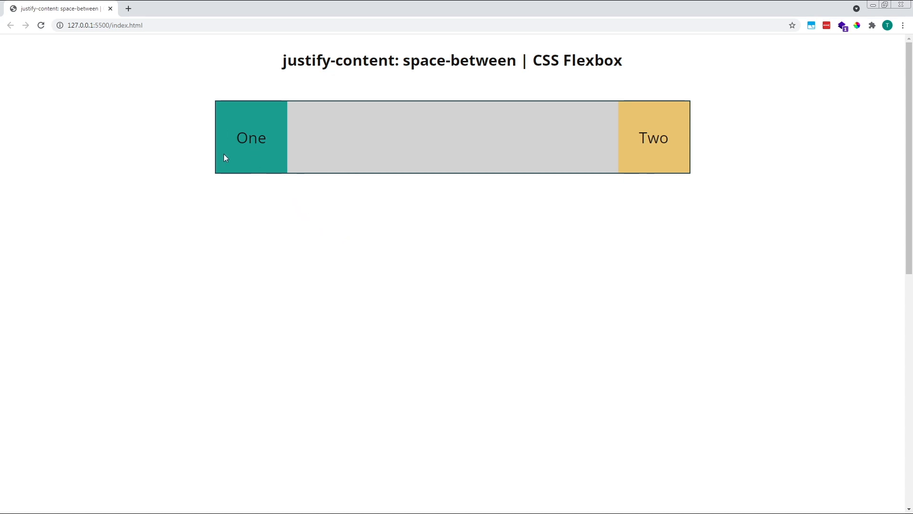
{"action": "mouse_move", "coordinate": [295, 125]}
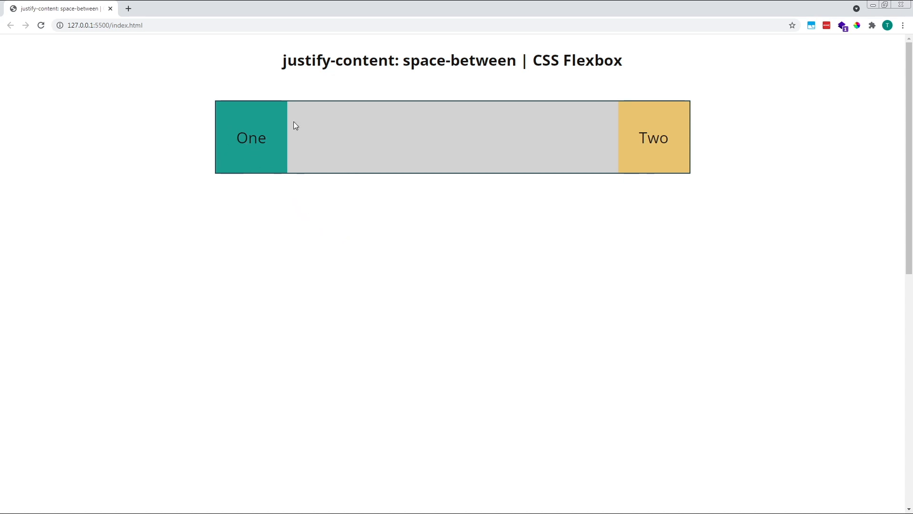
{"action": "mouse_move", "coordinate": [615, 159]}
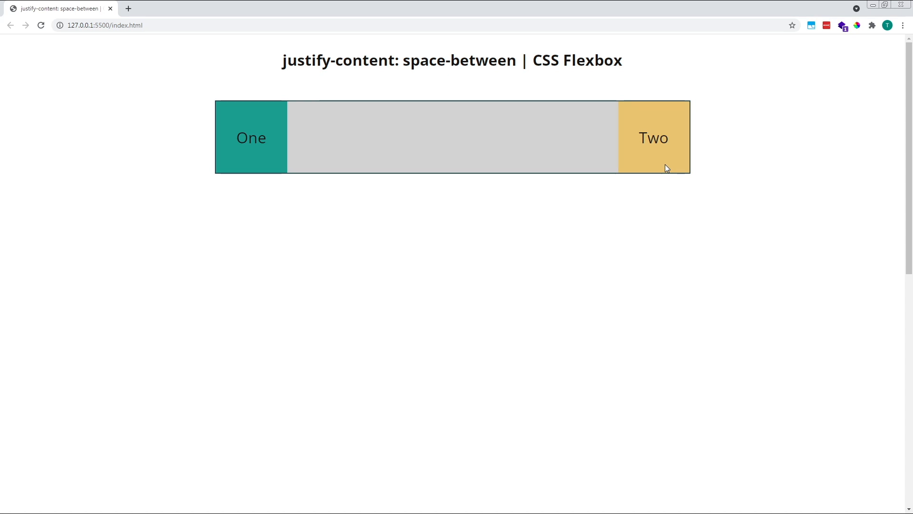
{"action": "mouse_move", "coordinate": [436, 133]}
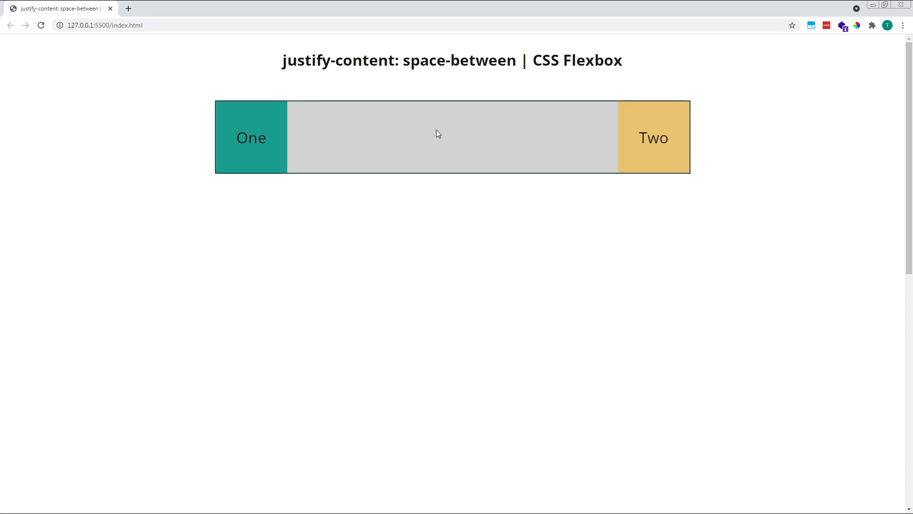
{"action": "mouse_move", "coordinate": [602, 141]}
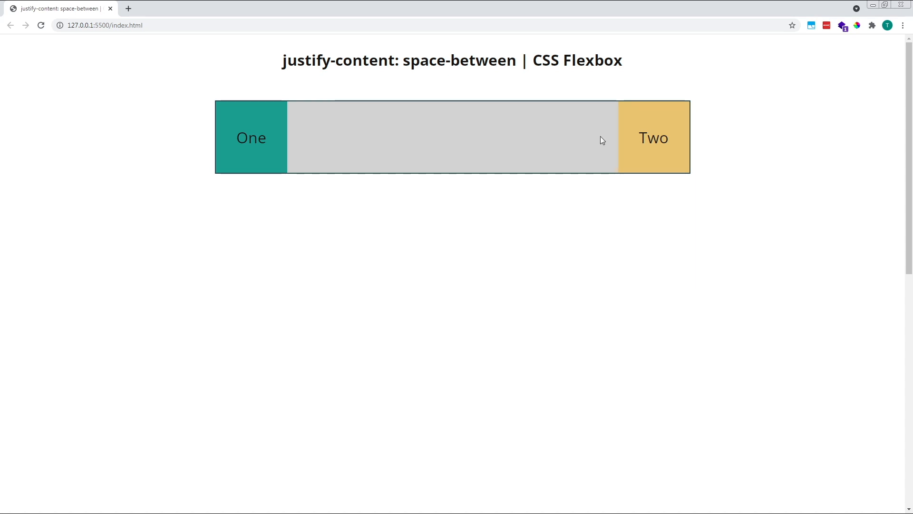
{"action": "key", "text": "alt+tab"}
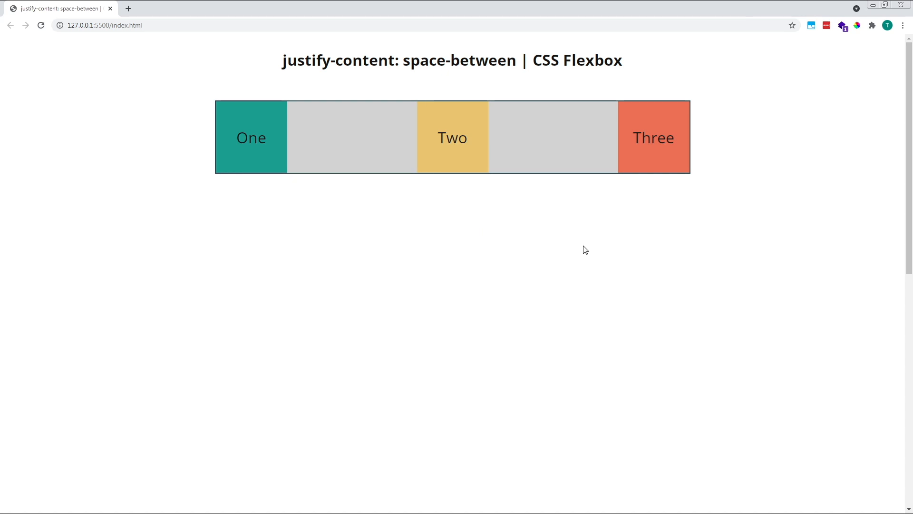
{"action": "mouse_move", "coordinate": [260, 198]}
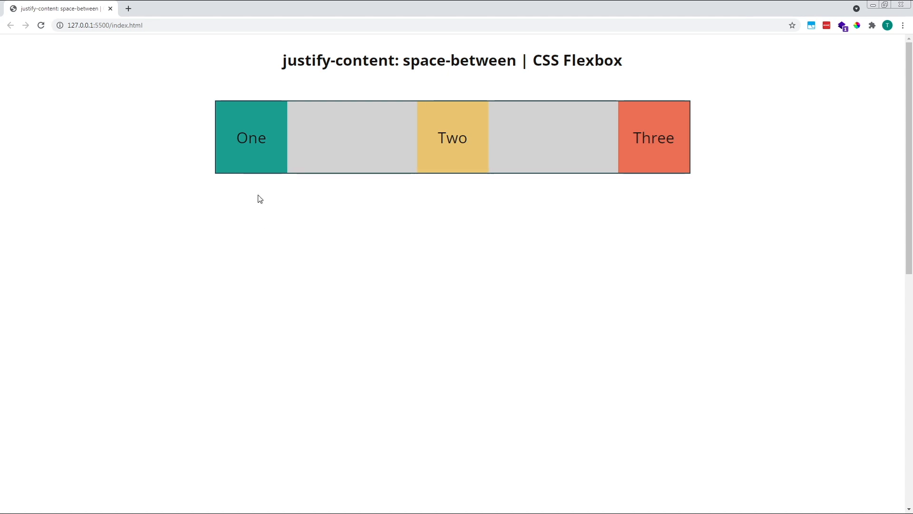
{"action": "mouse_move", "coordinate": [634, 156]}
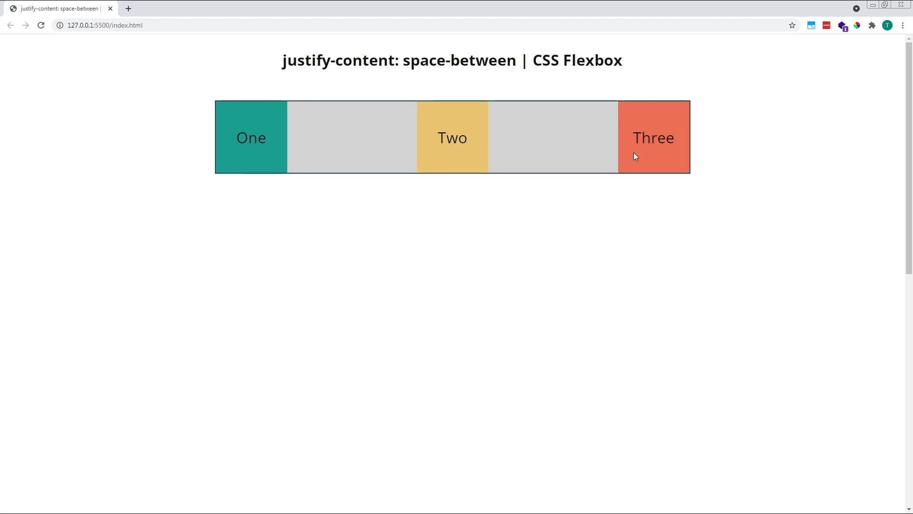
{"action": "mouse_move", "coordinate": [323, 206]}
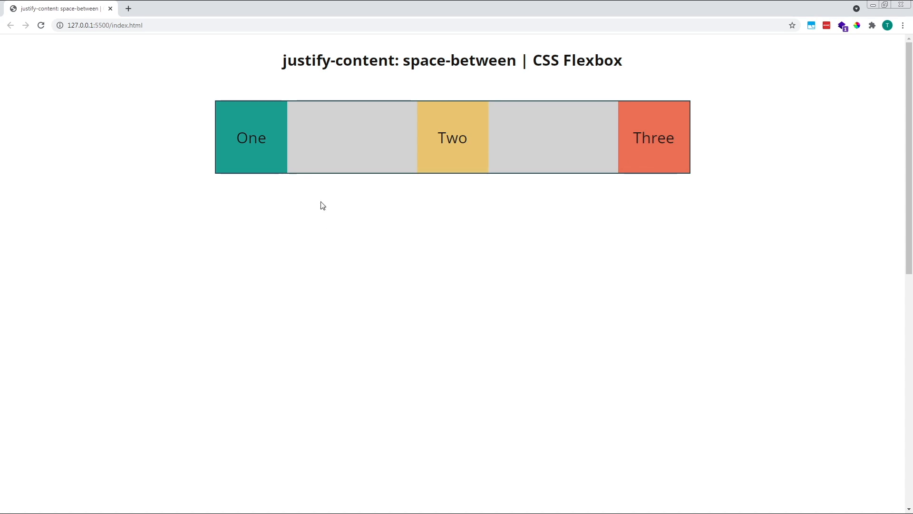
{"action": "mouse_move", "coordinate": [650, 160]}
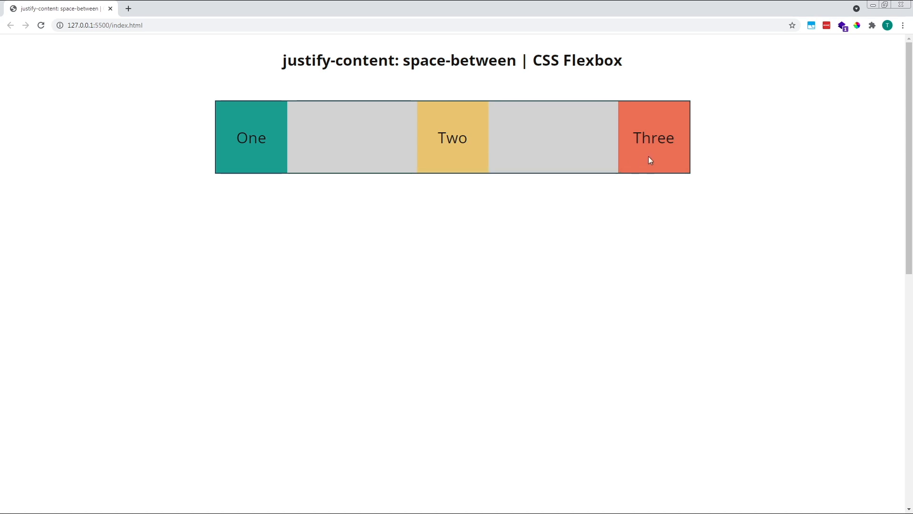
{"action": "mouse_move", "coordinate": [472, 159]}
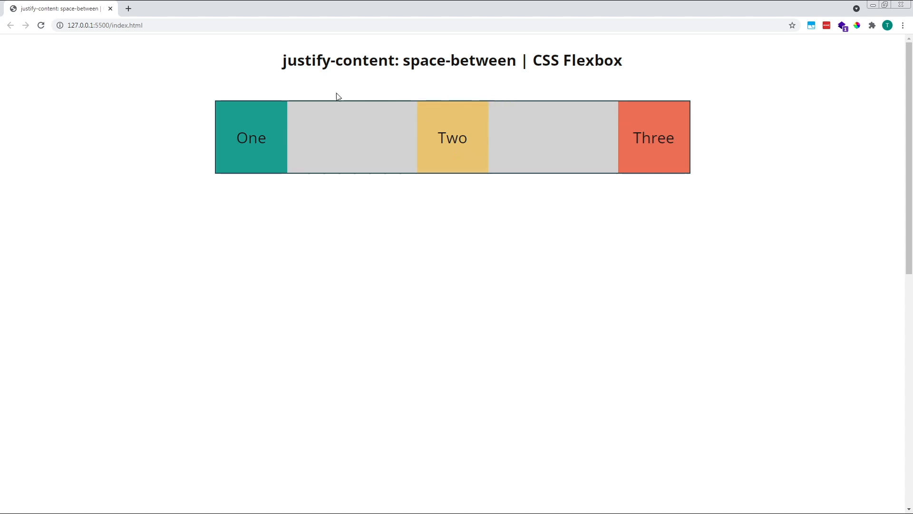
{"action": "mouse_move", "coordinate": [453, 152]}
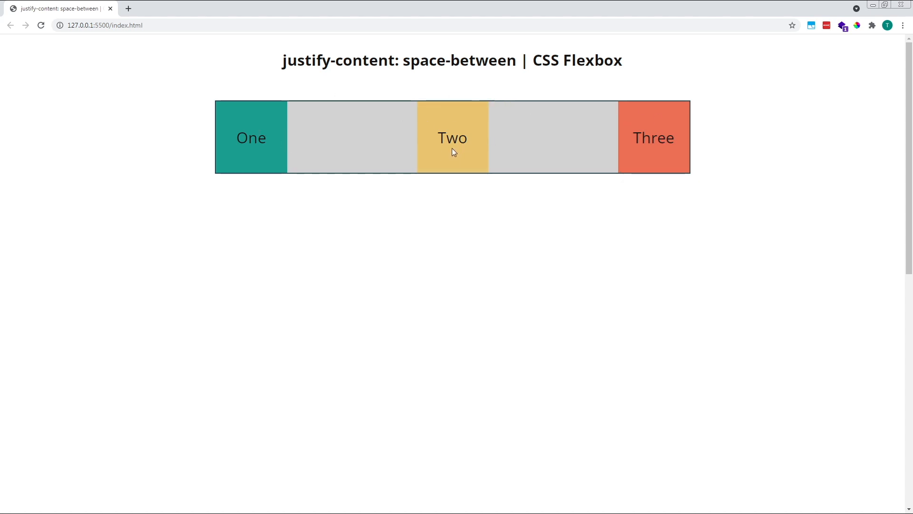
{"action": "mouse_move", "coordinate": [306, 143]}
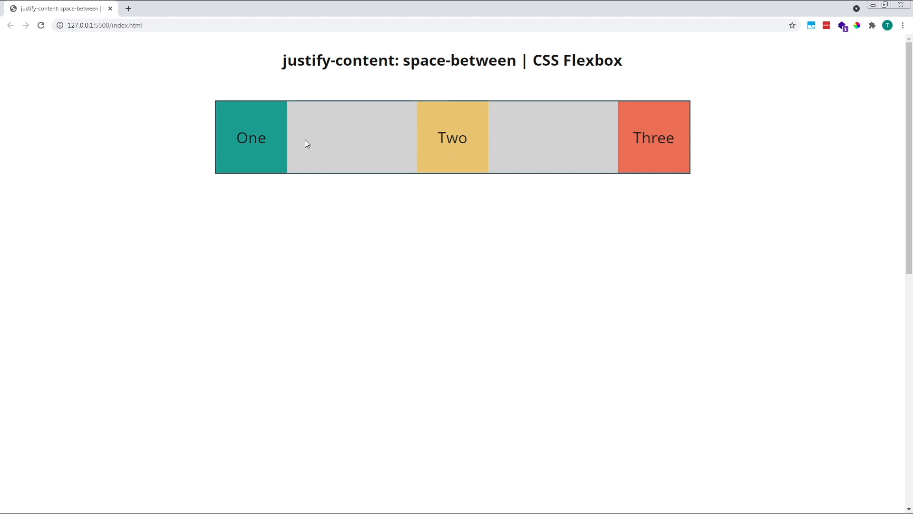
{"action": "mouse_move", "coordinate": [521, 148]}
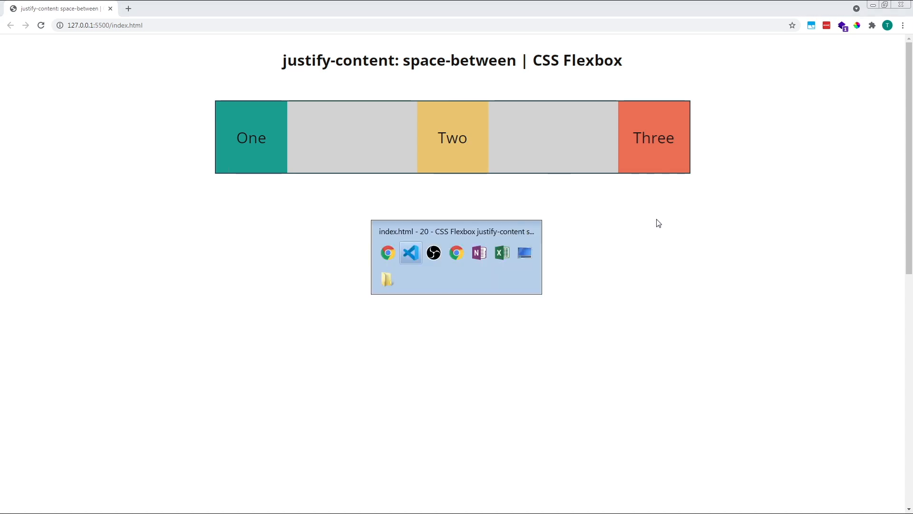
{"action": "left_click", "coordinate": [411, 252]}
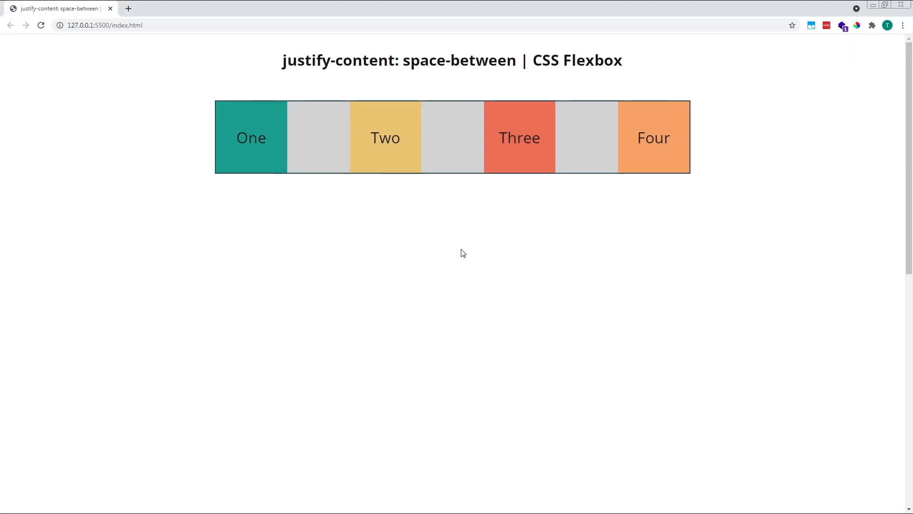
{"action": "mouse_move", "coordinate": [648, 258]}
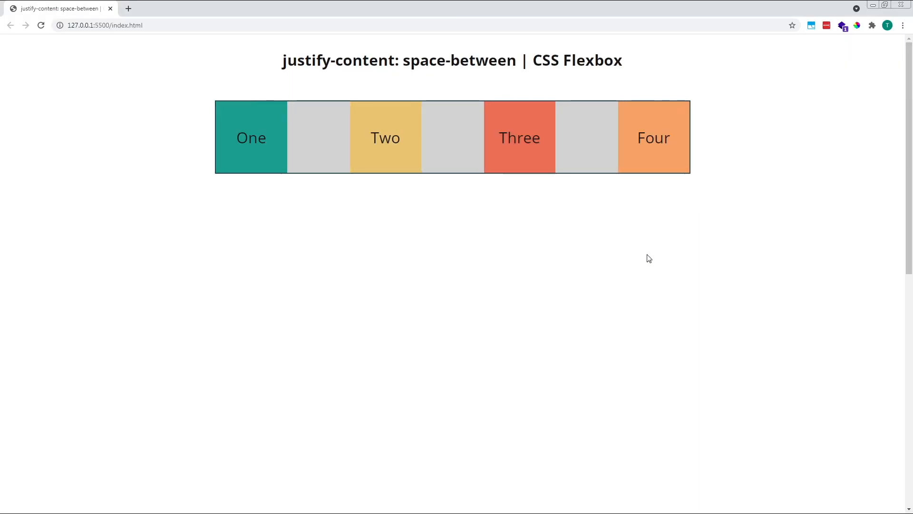
{"action": "mouse_move", "coordinate": [257, 170]}
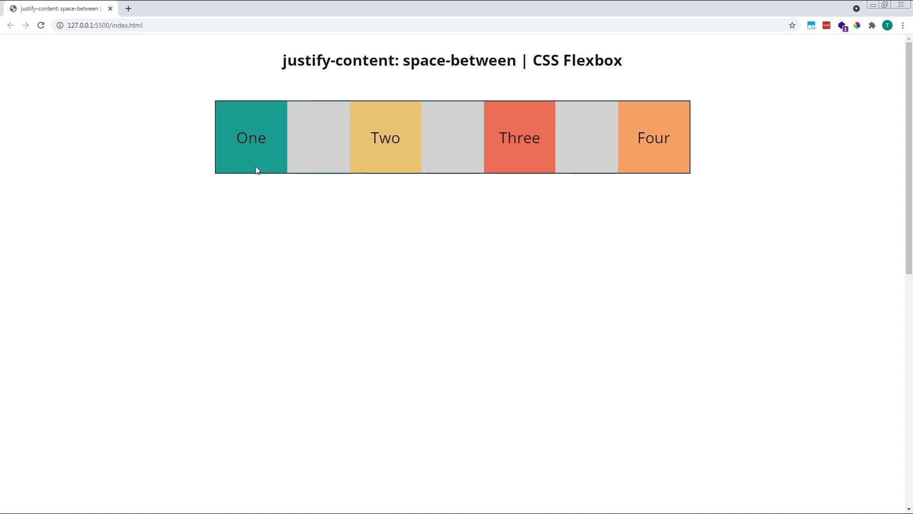
{"action": "mouse_move", "coordinate": [668, 168]}
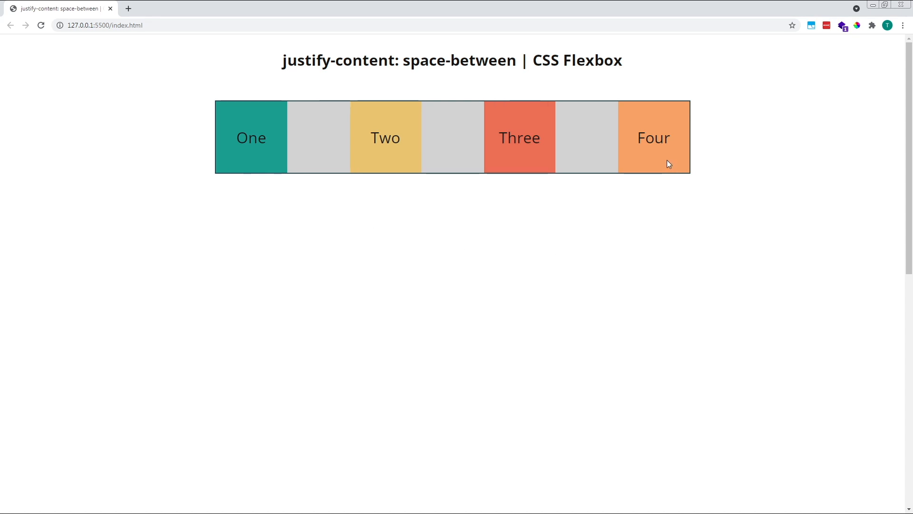
{"action": "mouse_move", "coordinate": [668, 174]}
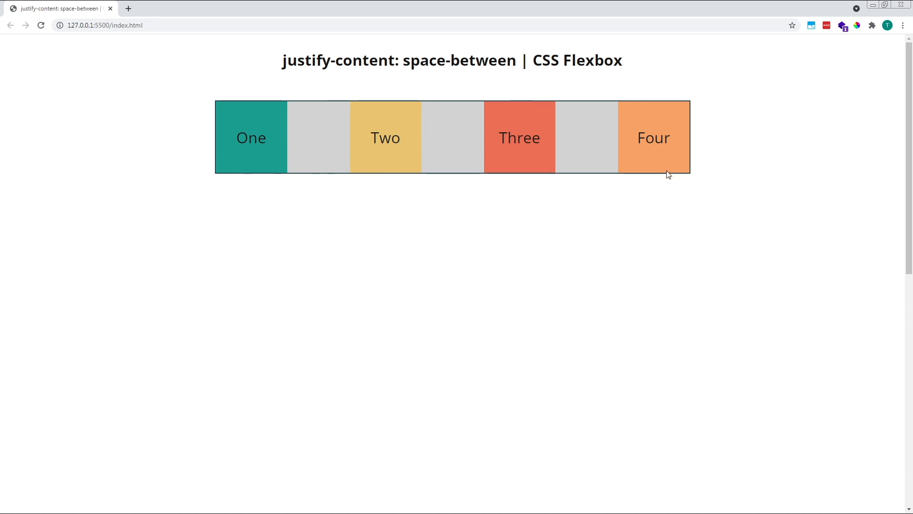
{"action": "mouse_move", "coordinate": [451, 191]}
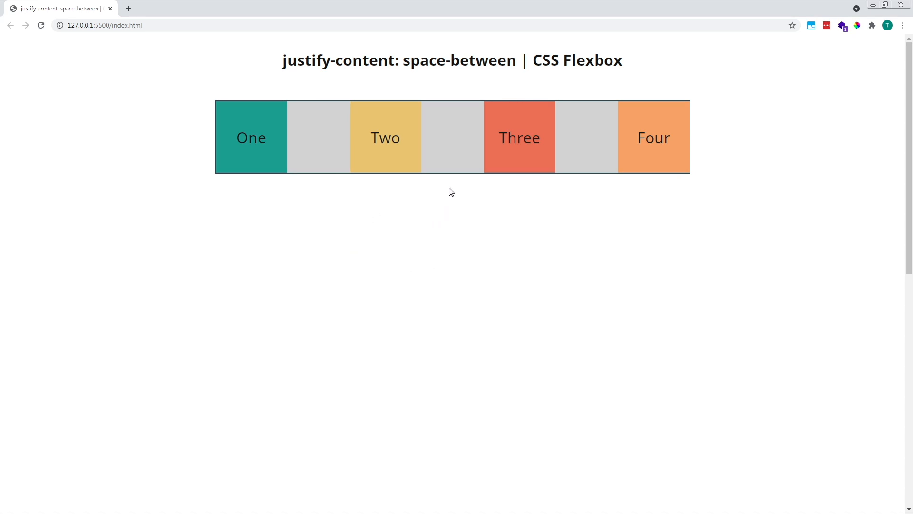
{"action": "mouse_move", "coordinate": [595, 157]}
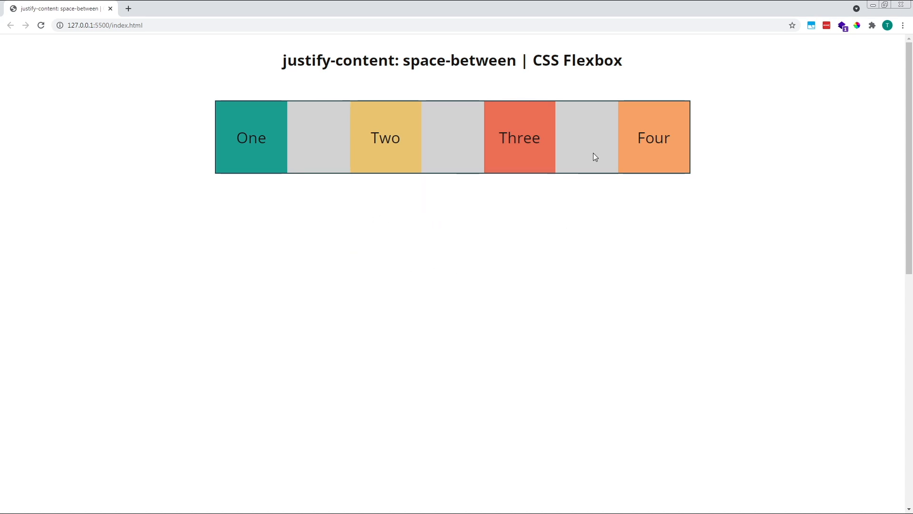
{"action": "mouse_move", "coordinate": [654, 210]}
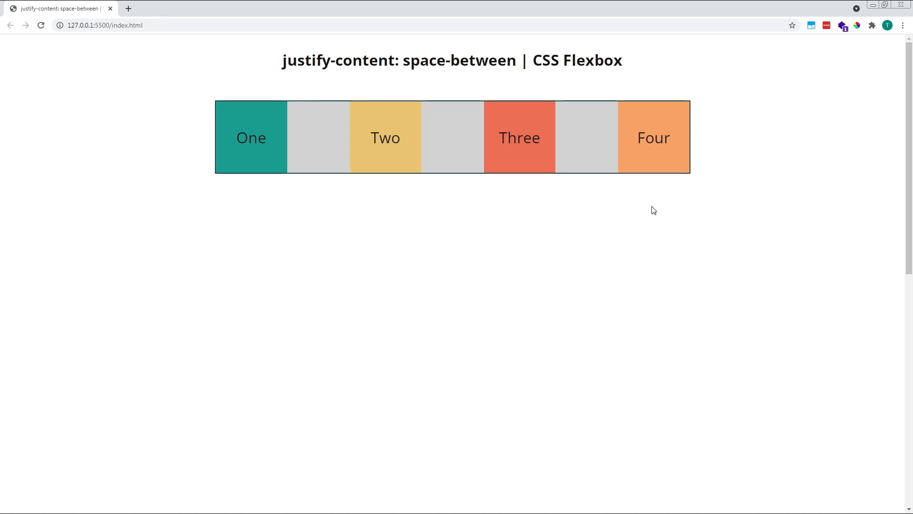
{"action": "mouse_move", "coordinate": [474, 222]}
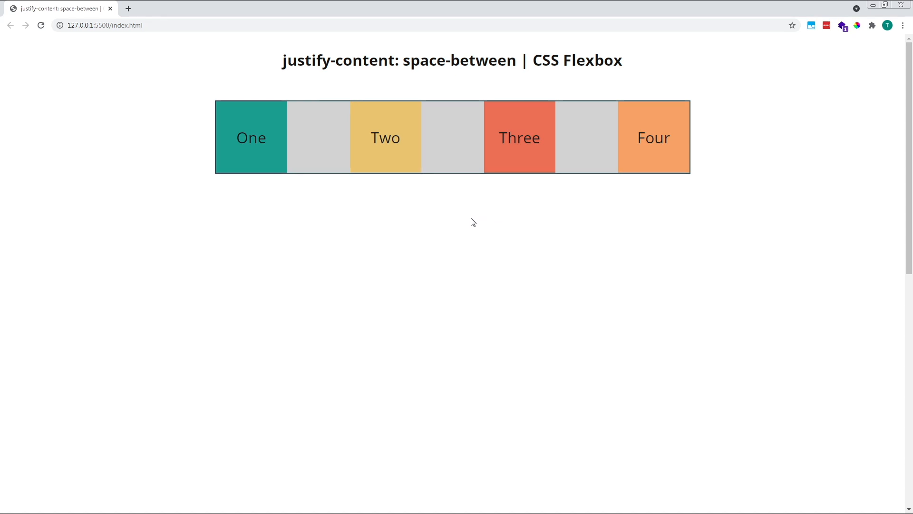
{"action": "mouse_move", "coordinate": [445, 255]}
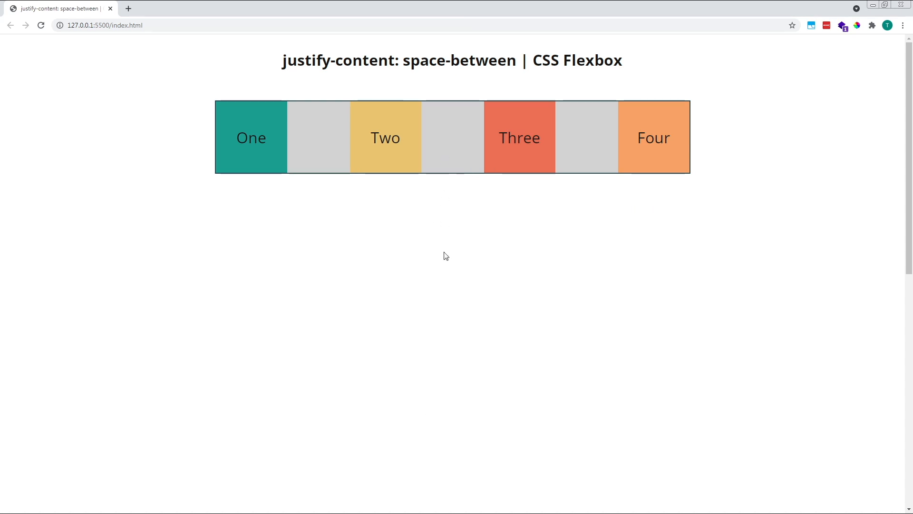
{"action": "mouse_move", "coordinate": [540, 347]}
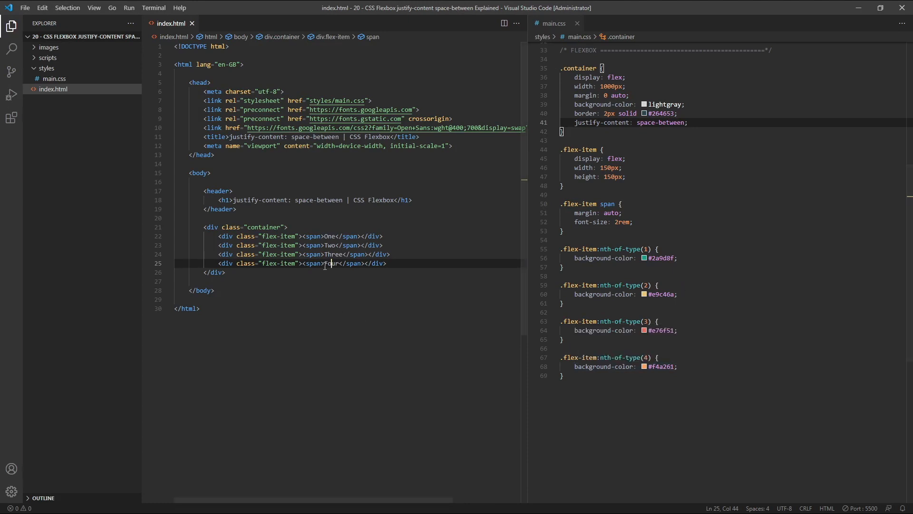
Comment out Four, set min-content width and 750px height, comment justify-content, add flex-direction: column.
{"action": "key", "text": "ctrl+/"}
{"action": "type", "text": "min-content"}
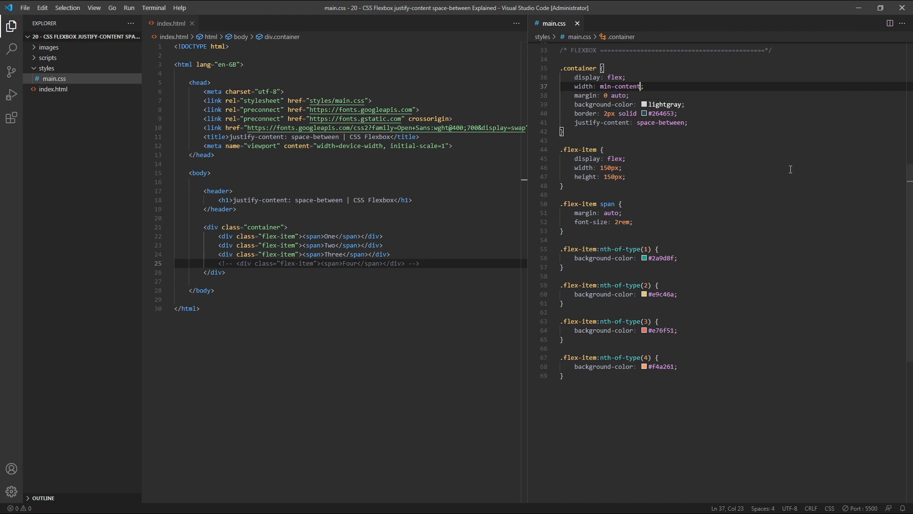
{"action": "type", "text": "height: 750px;"}
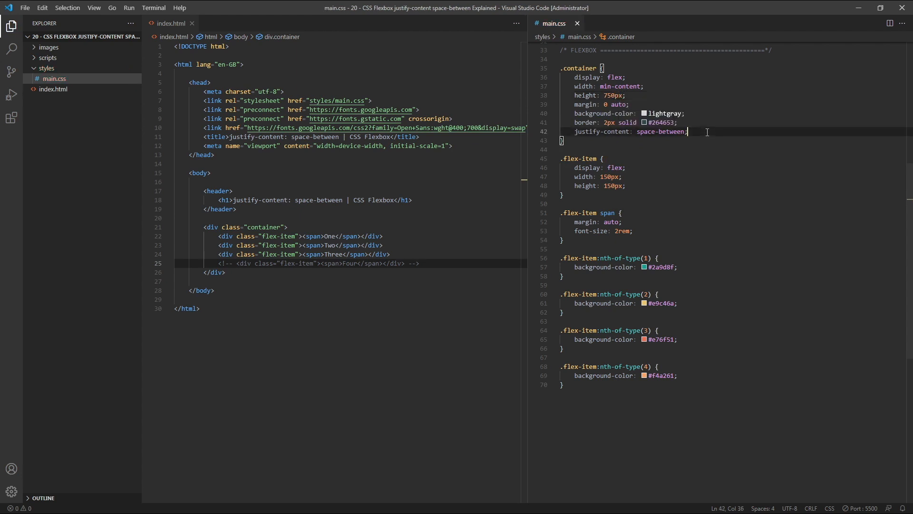
{"action": "type", "text": "flex-direction: column;"}
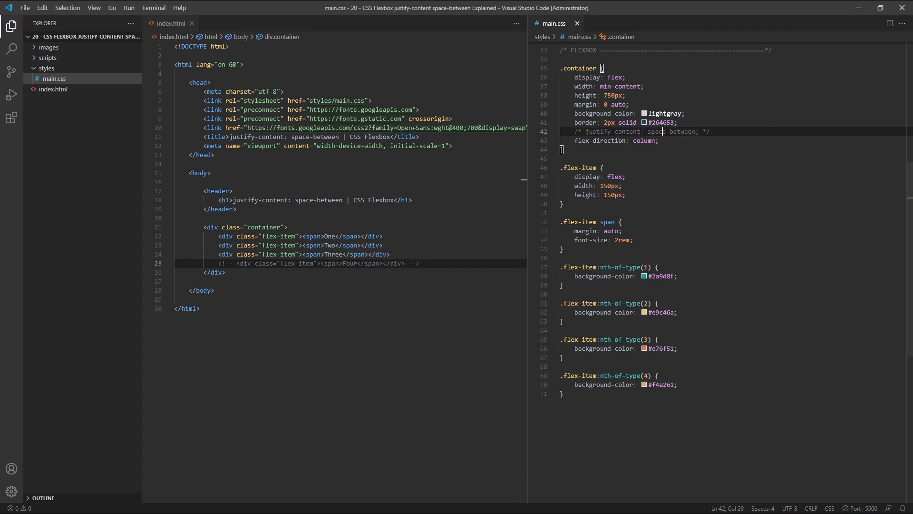
{"action": "mouse_move", "coordinate": [719, 135]}
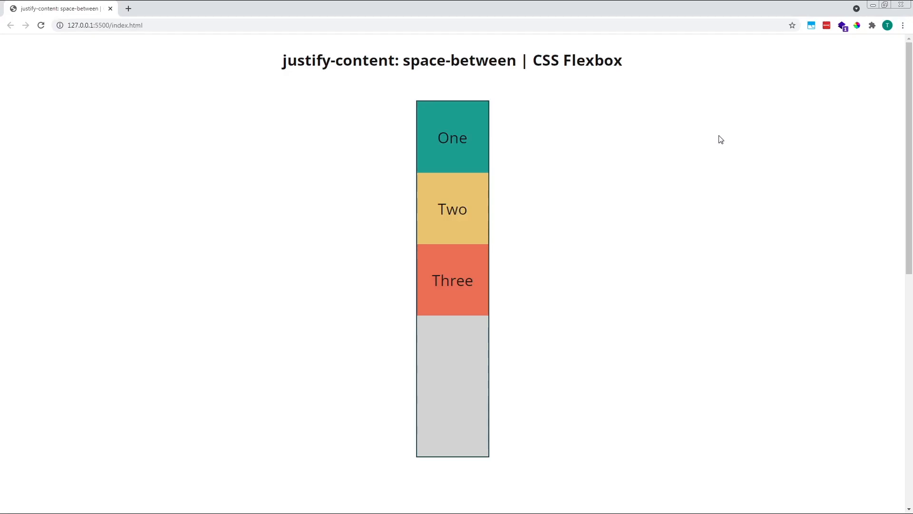
{"action": "mouse_move", "coordinate": [678, 173]}
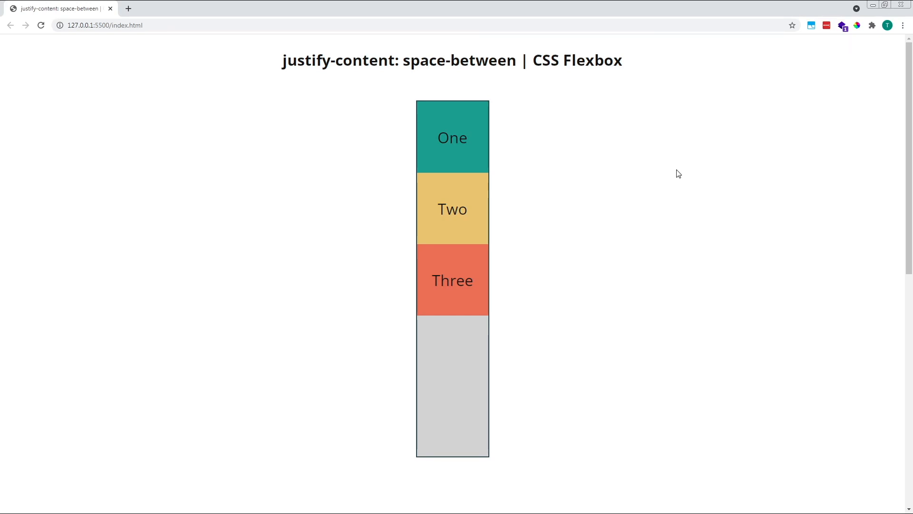
{"action": "mouse_move", "coordinate": [419, 334]}
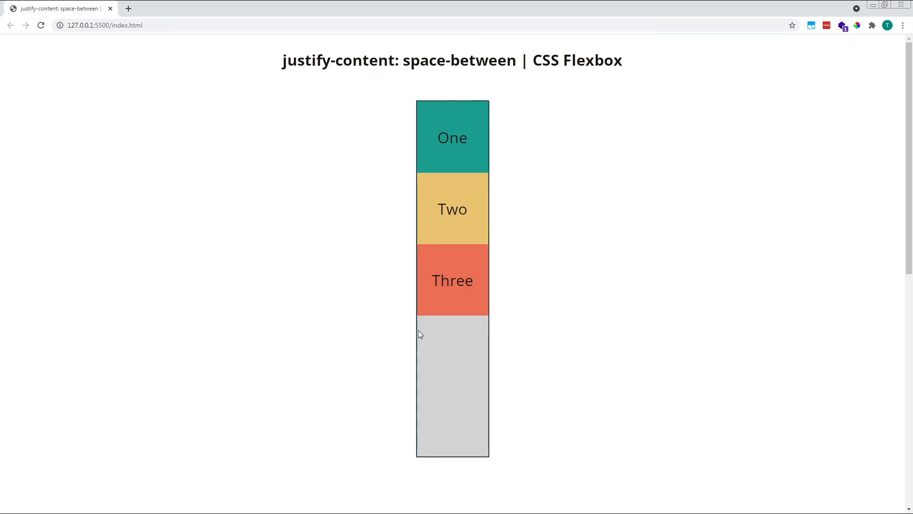
{"action": "mouse_move", "coordinate": [445, 344]}
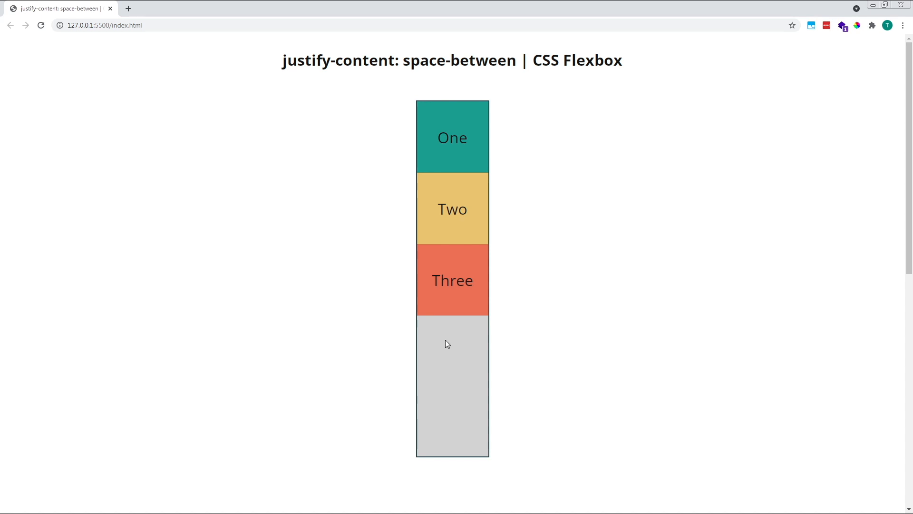
{"action": "mouse_move", "coordinate": [457, 433]}
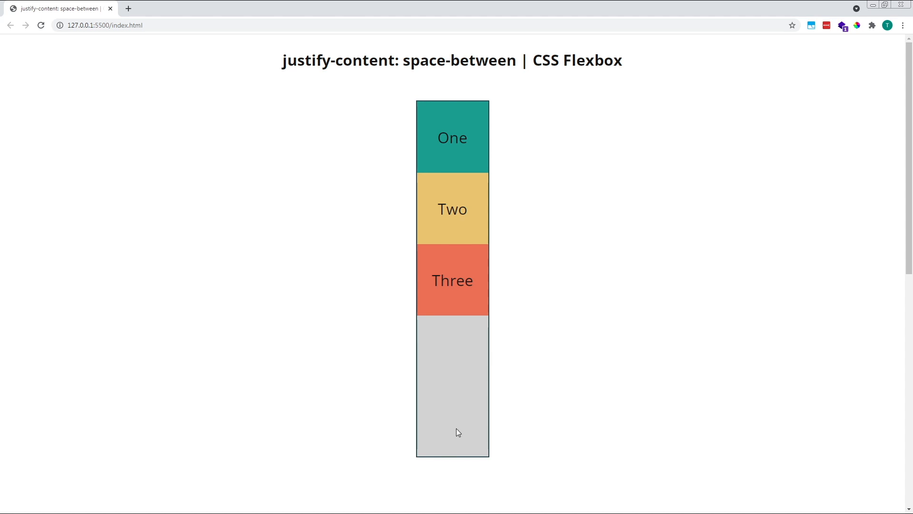
{"action": "mouse_move", "coordinate": [526, 177]}
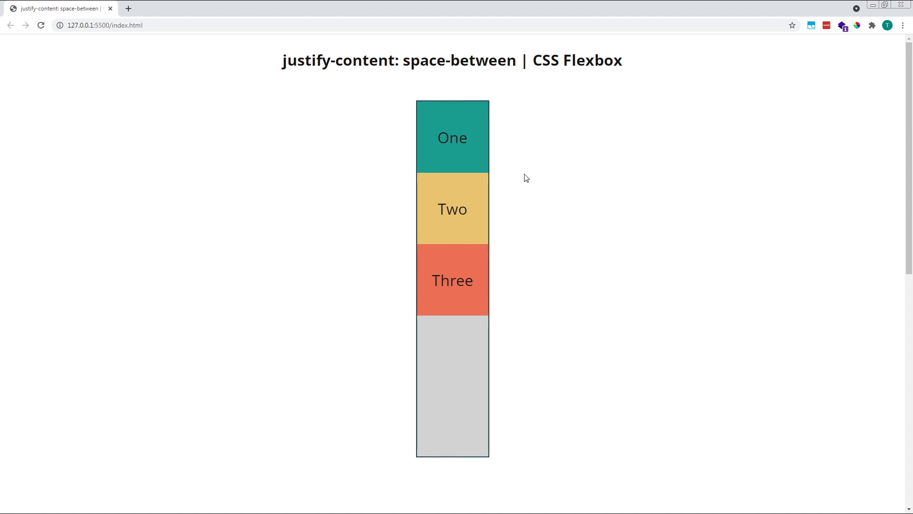
{"action": "mouse_move", "coordinate": [528, 414]}
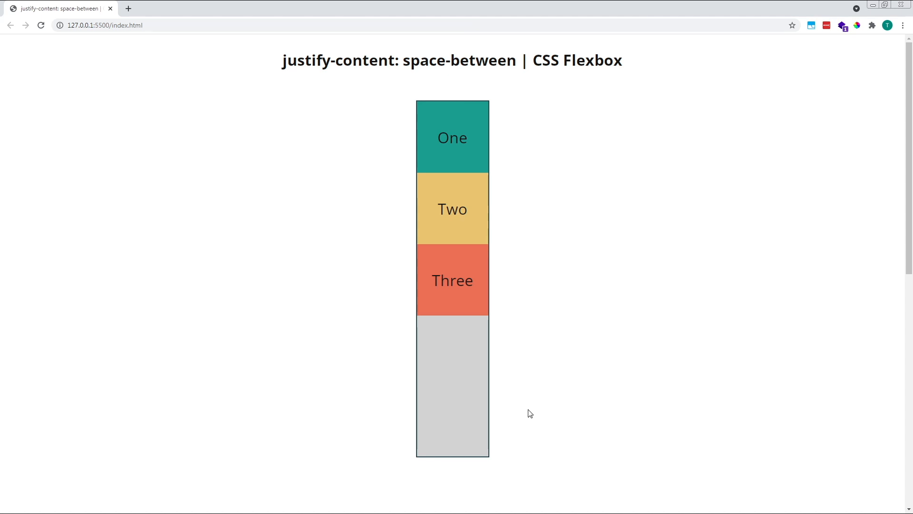
{"action": "mouse_move", "coordinate": [522, 242]}
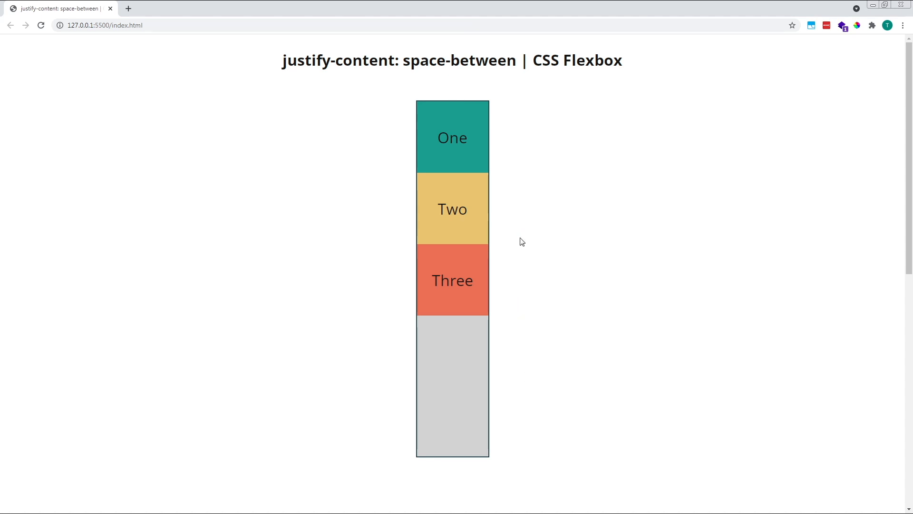
{"action": "mouse_move", "coordinate": [454, 253]}
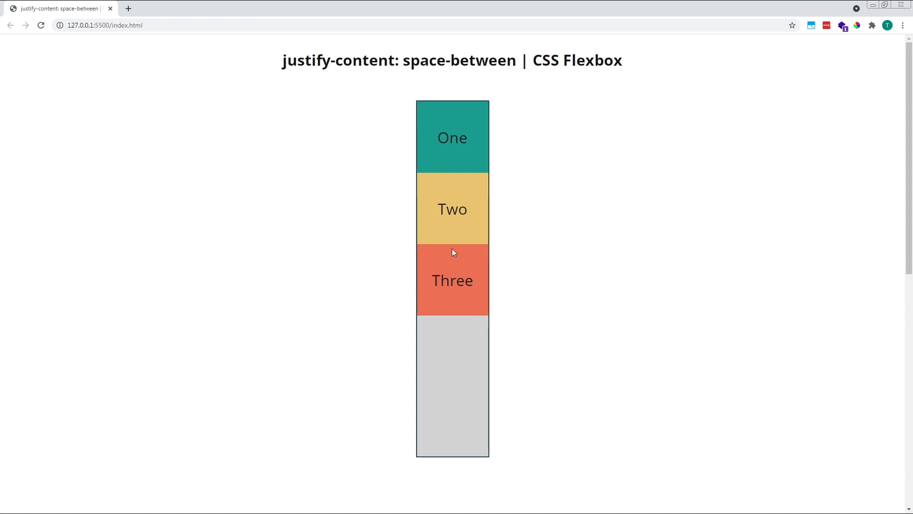
{"action": "mouse_move", "coordinate": [638, 253]}
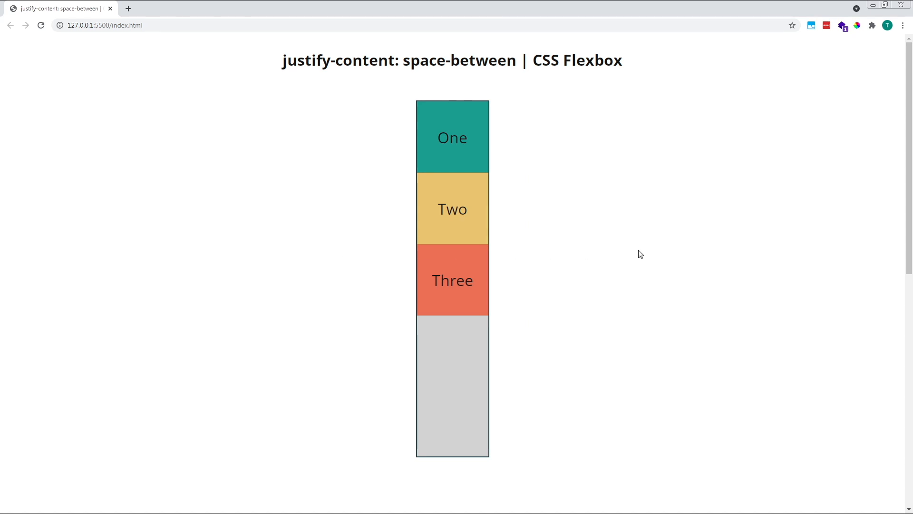
{"action": "mouse_move", "coordinate": [516, 110]}
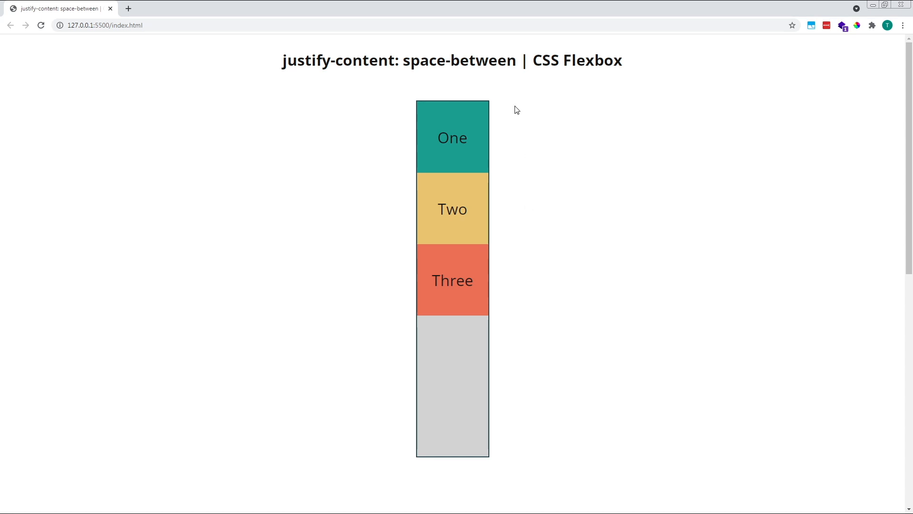
{"action": "mouse_move", "coordinate": [513, 191]}
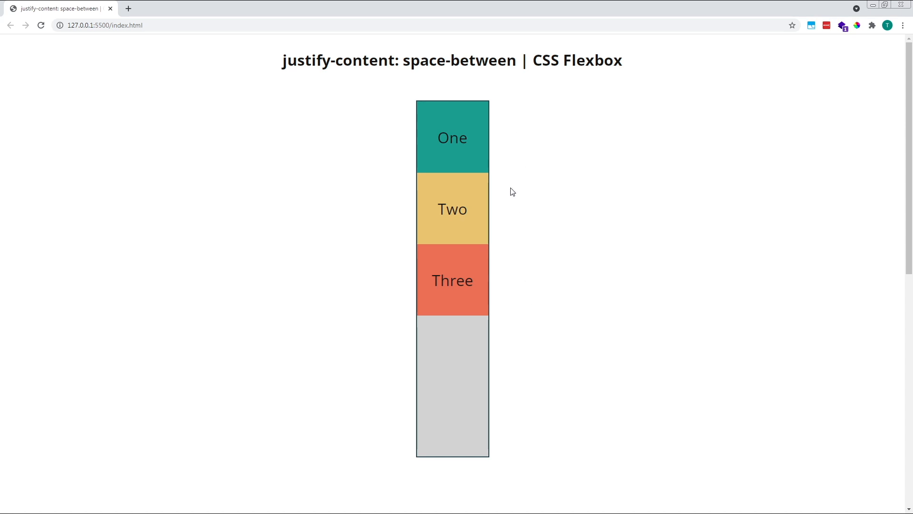
{"action": "mouse_move", "coordinate": [530, 291]}
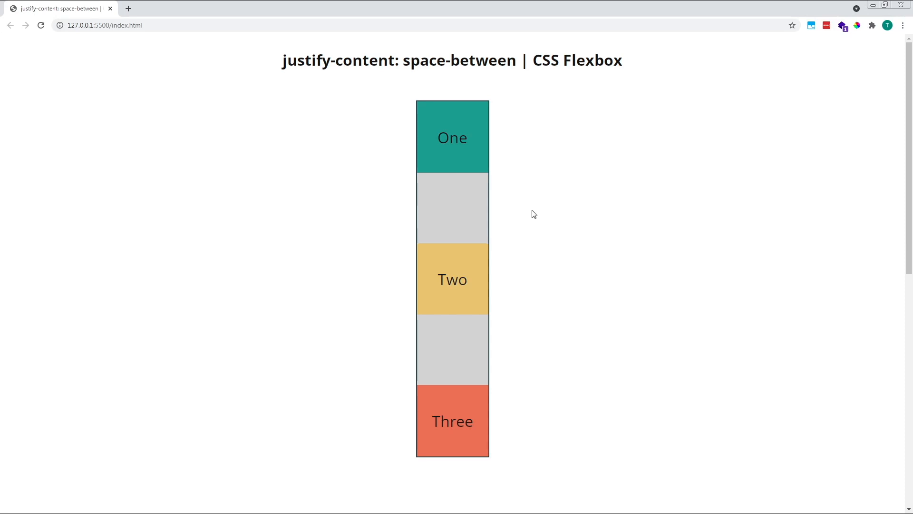
{"action": "mouse_move", "coordinate": [524, 208]}
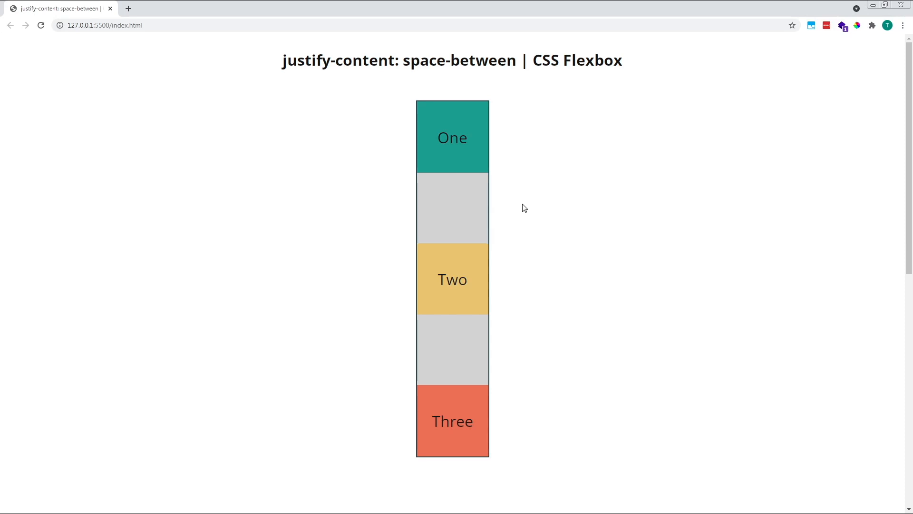
{"action": "mouse_move", "coordinate": [503, 215]}
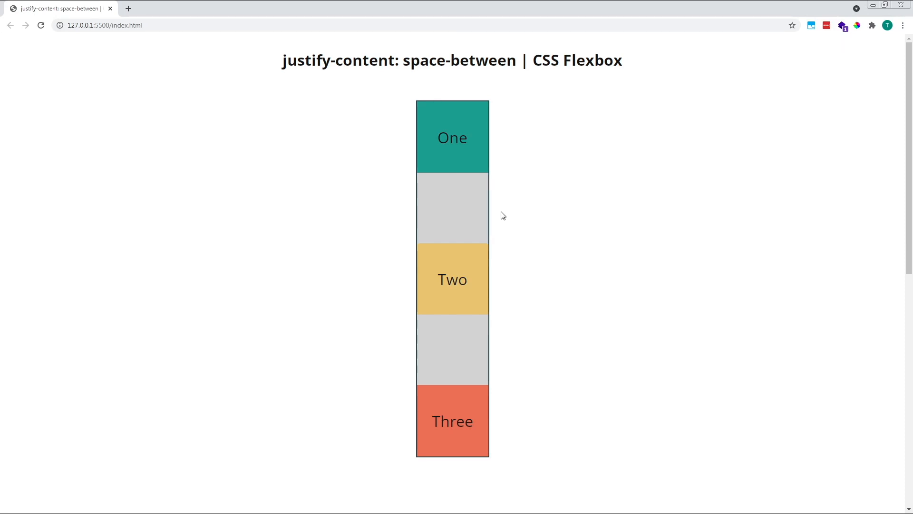
{"action": "mouse_move", "coordinate": [521, 440]}
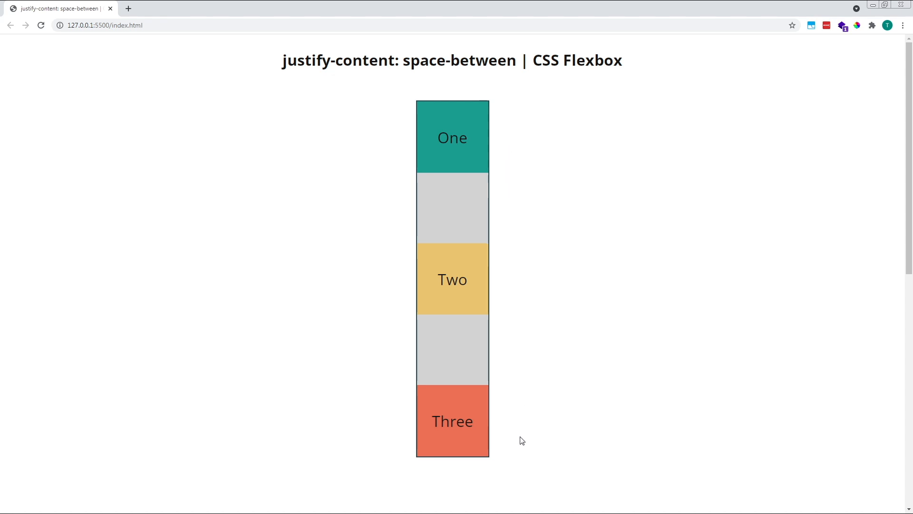
{"action": "mouse_move", "coordinate": [533, 125]}
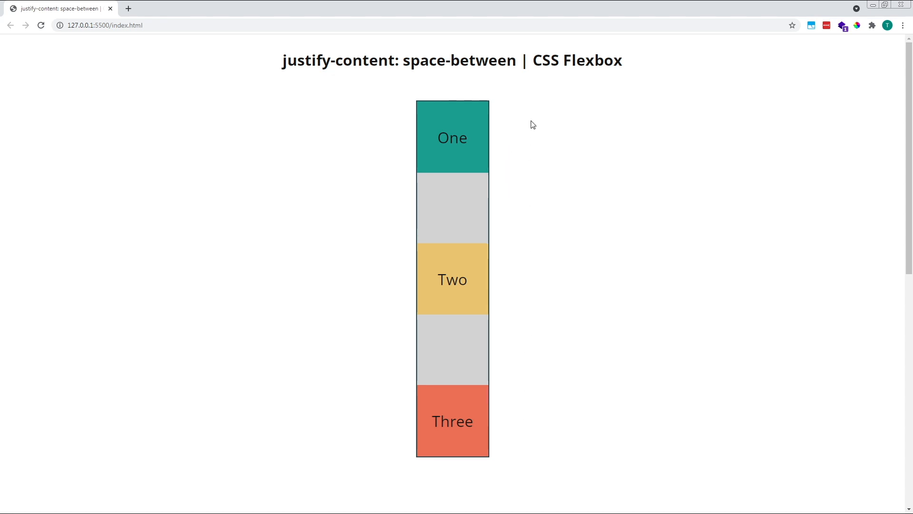